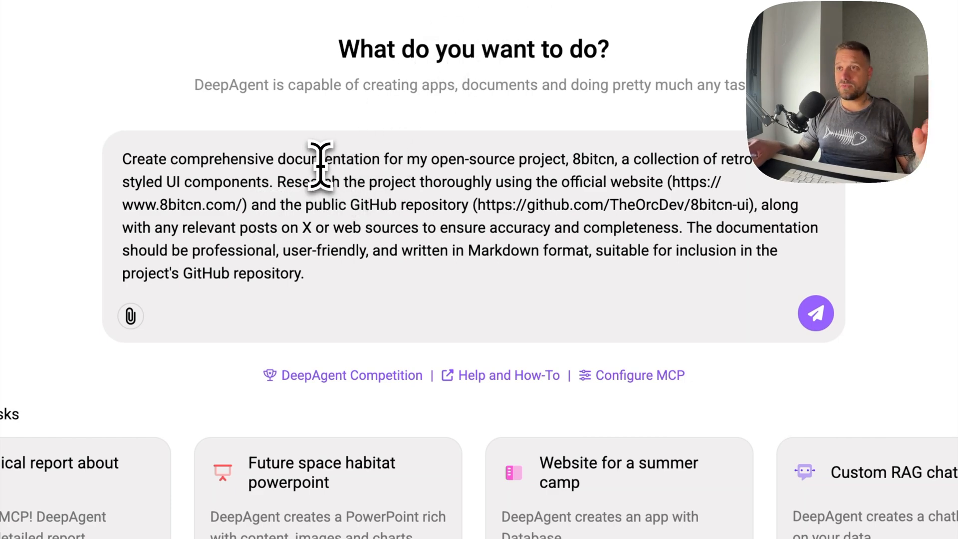
# Read through DeepAgent's NBA API research log in the chat from top to bottom.
pyautogui.doubleClick(329, 159)
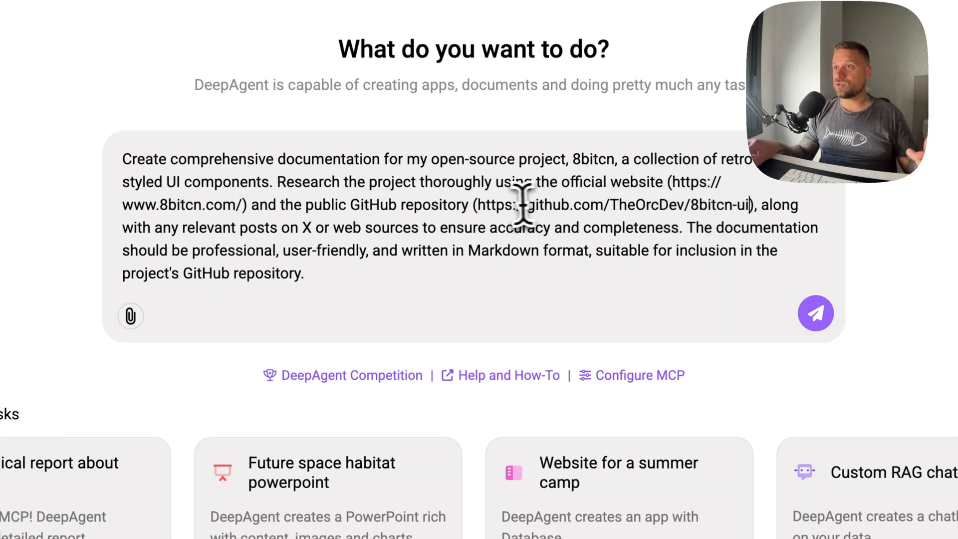
pyautogui.moveTo(486, 204); pyautogui.dragTo(748, 205)
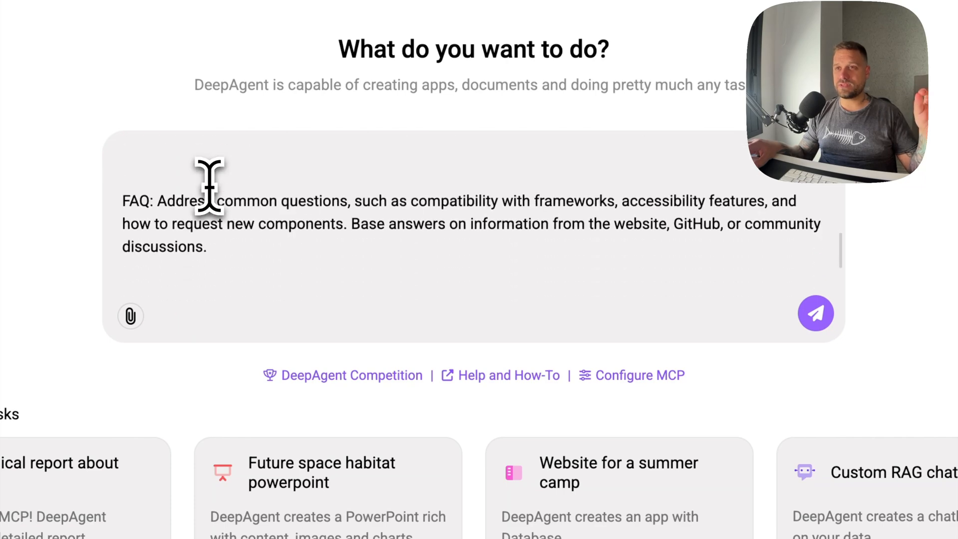
pyautogui.scroll(-3)
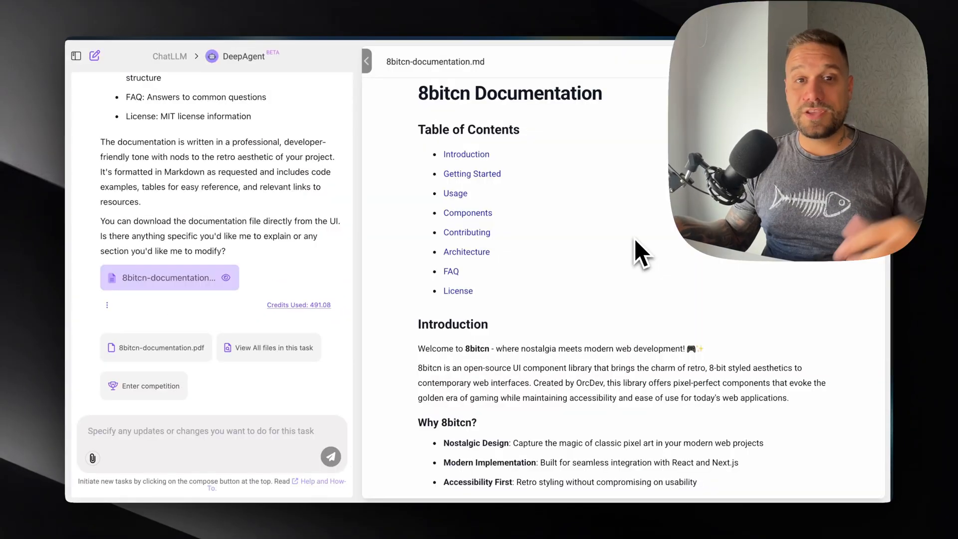
pyautogui.moveTo(632, 223)
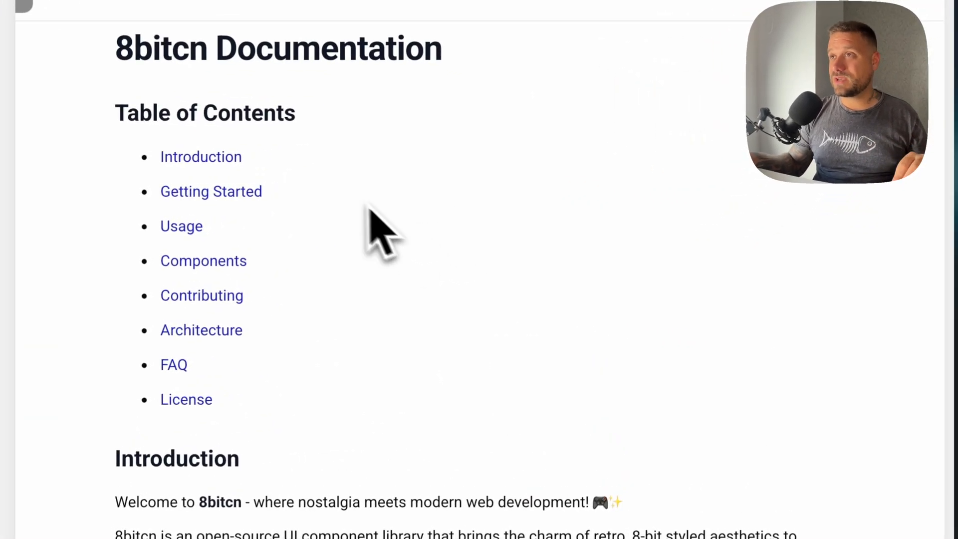
pyautogui.scroll(-3)
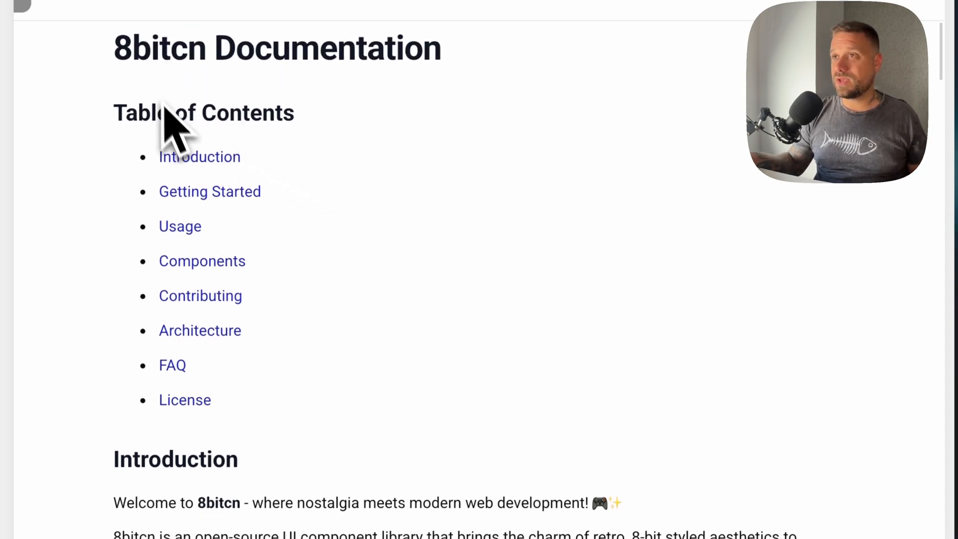
pyautogui.scroll(-3)
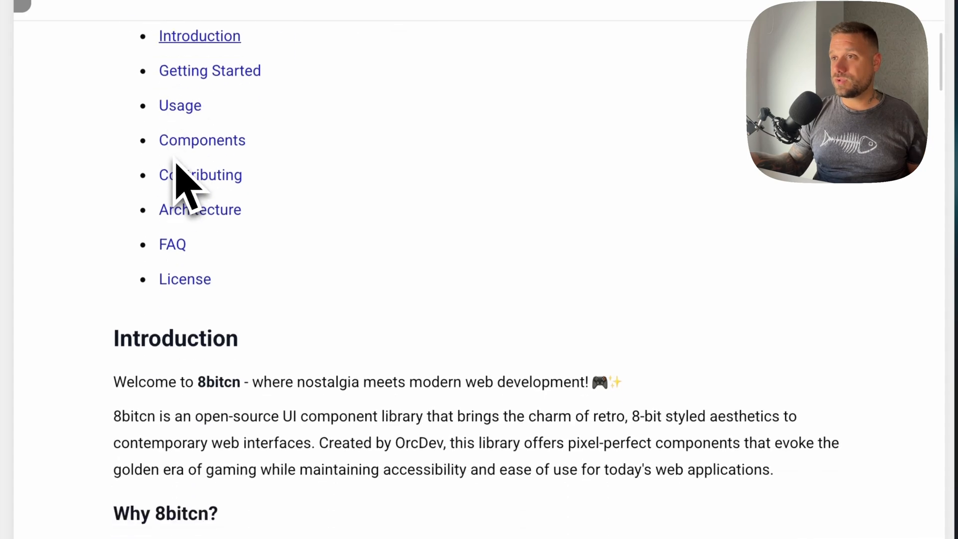
pyautogui.scroll(-3)
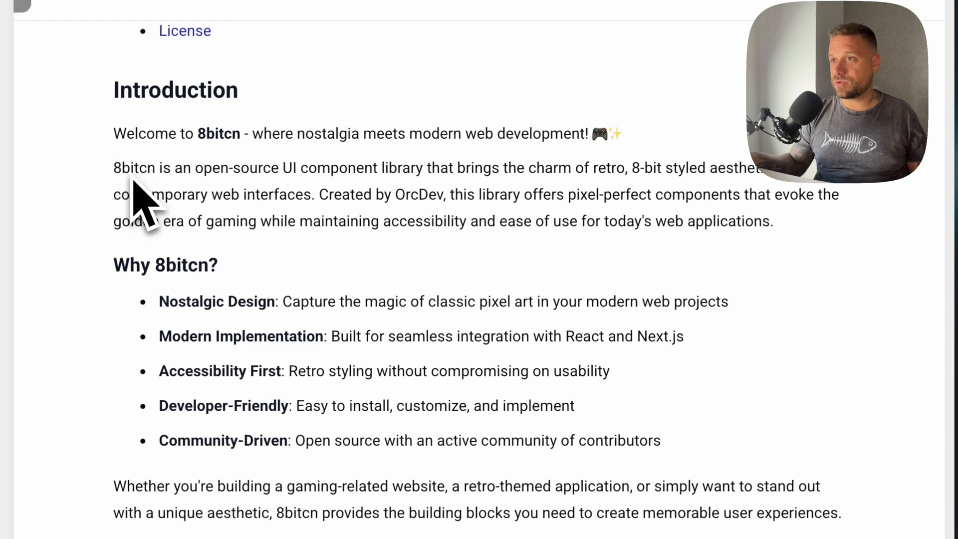
pyautogui.scroll(-3)
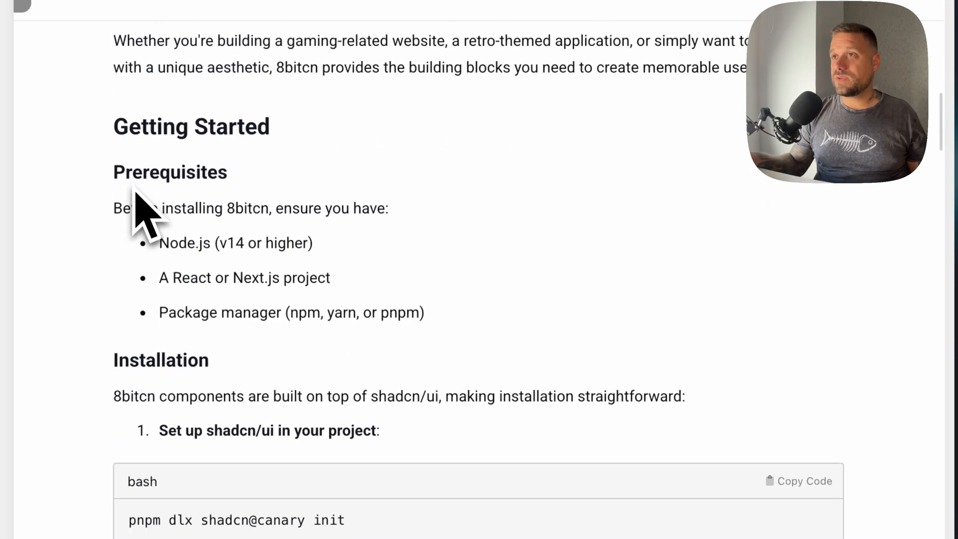
pyautogui.scroll(-3)
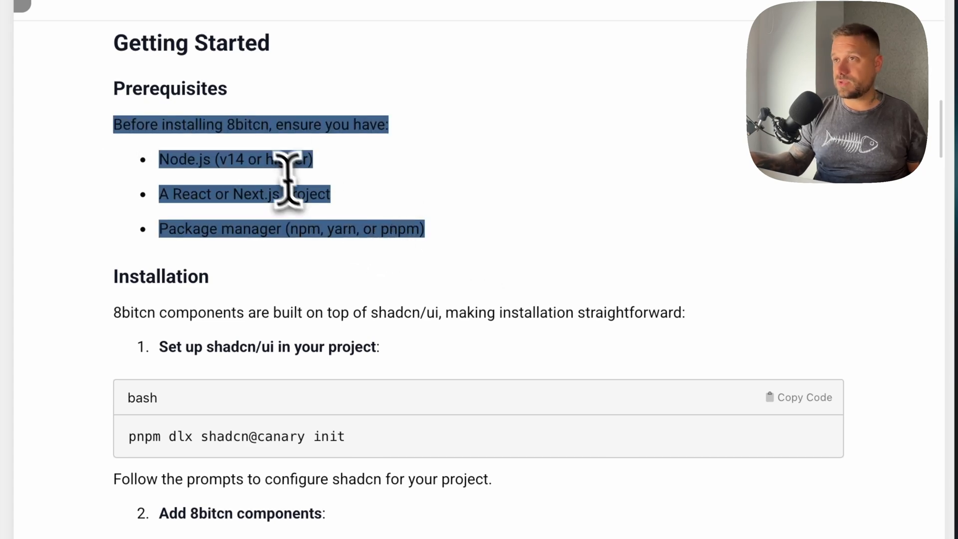
pyautogui.scroll(-3)
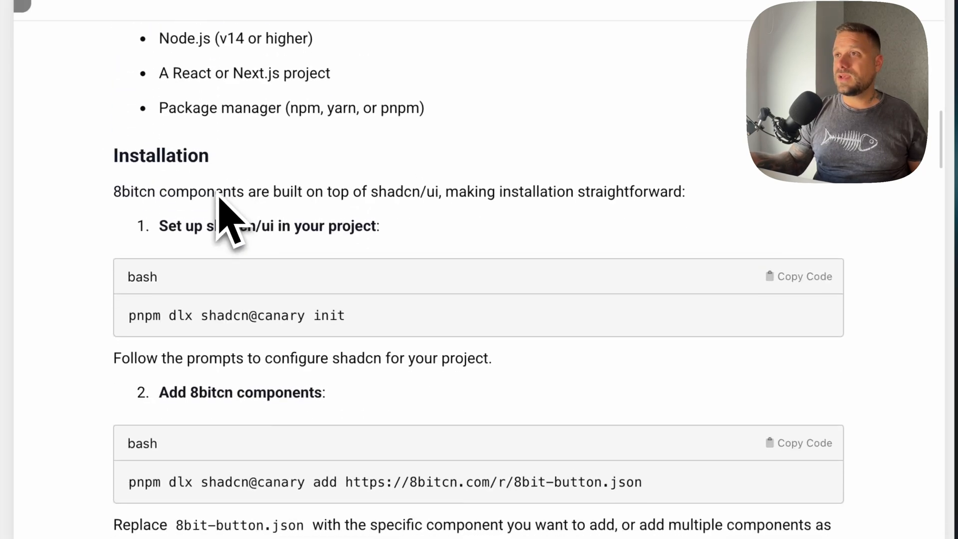
pyautogui.scroll(-3)
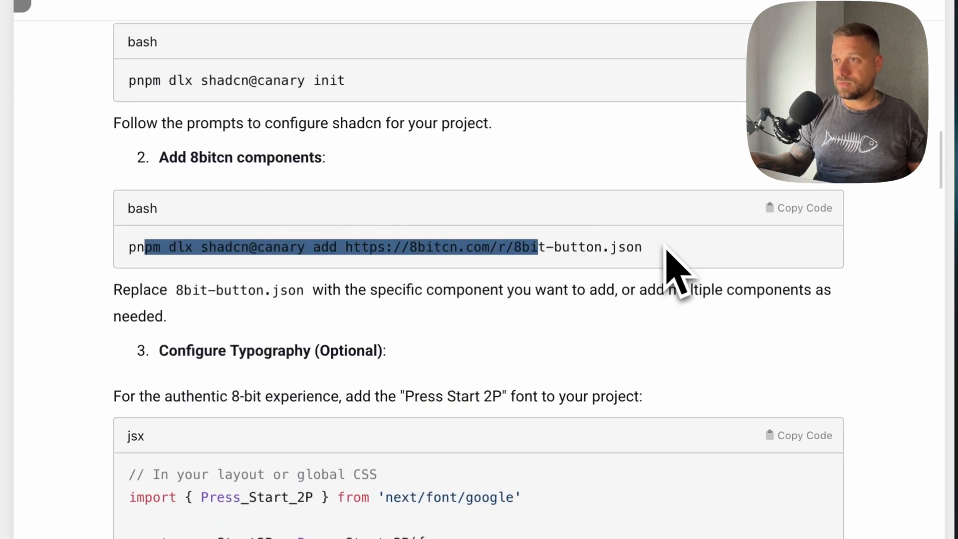
pyautogui.scroll(-3)
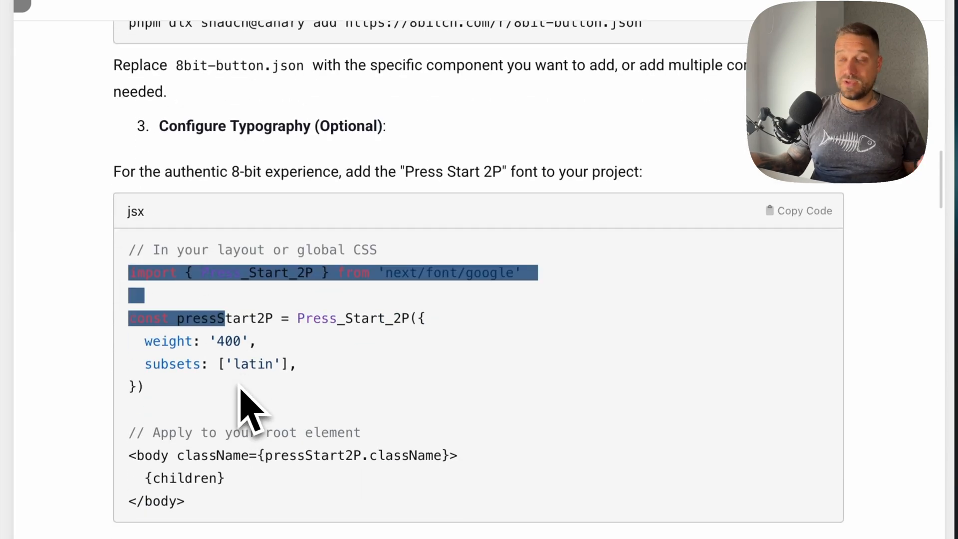
pyautogui.scroll(-3)
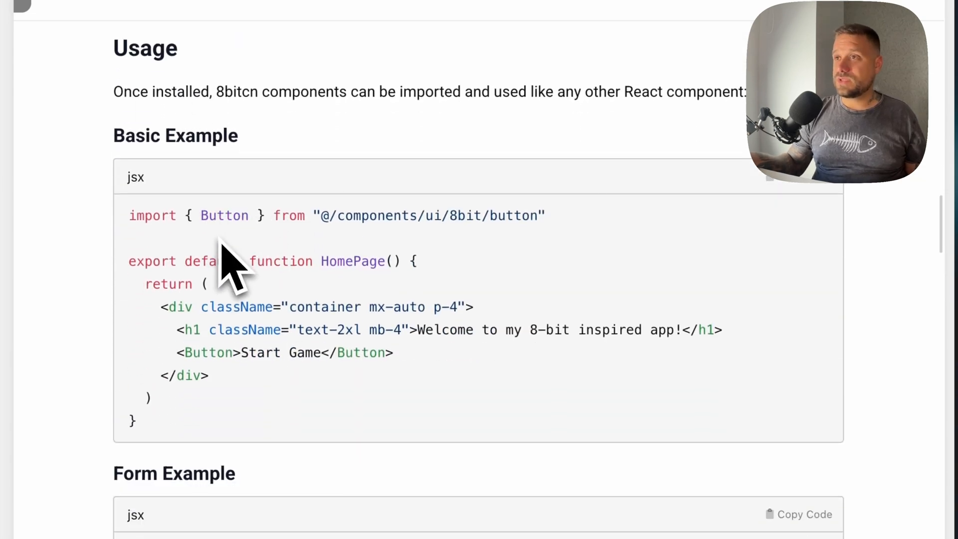
pyautogui.scroll(-3)
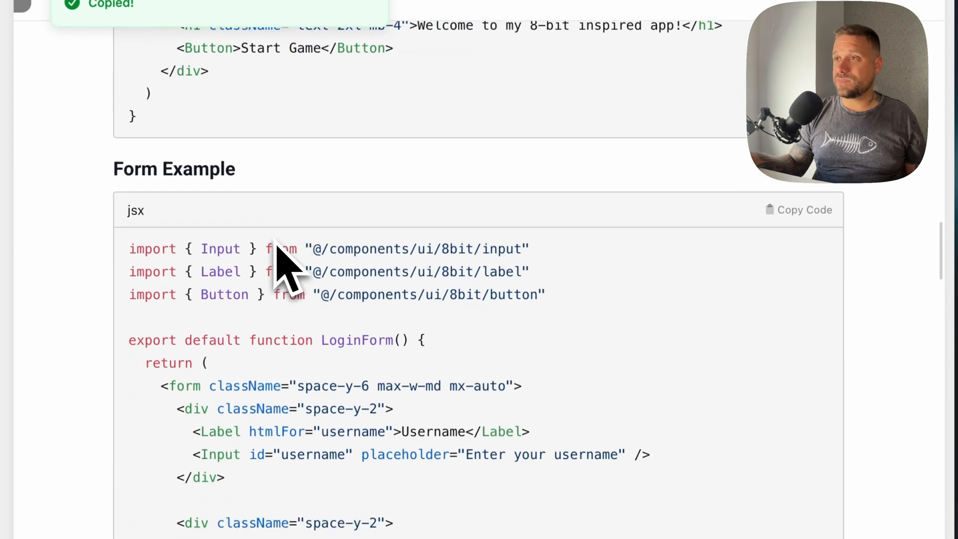
pyautogui.scroll(-3)
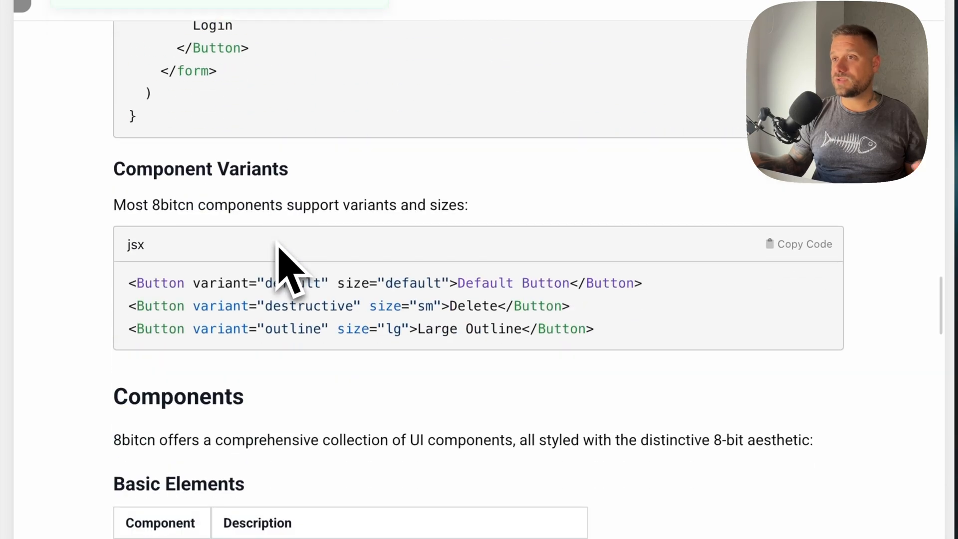
pyautogui.scroll(-3)
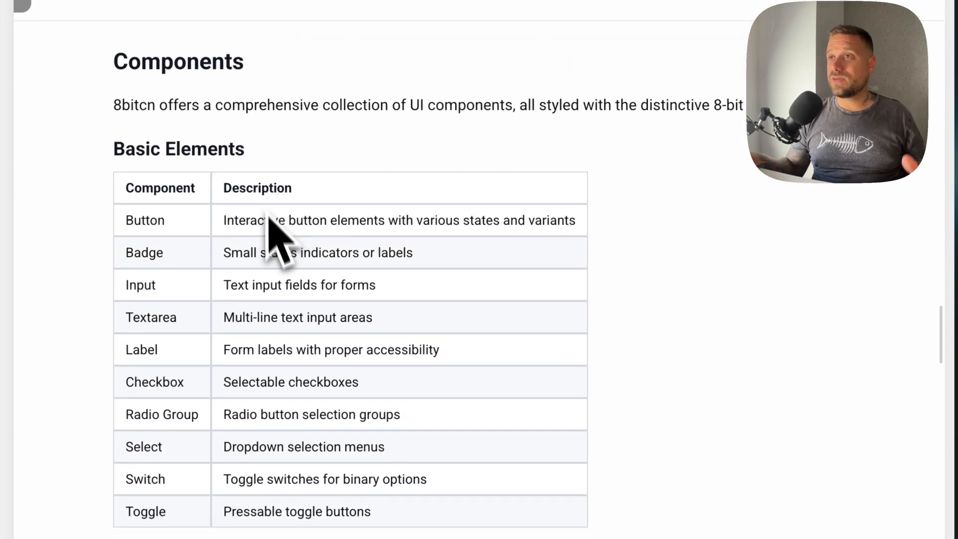
pyautogui.scroll(-3)
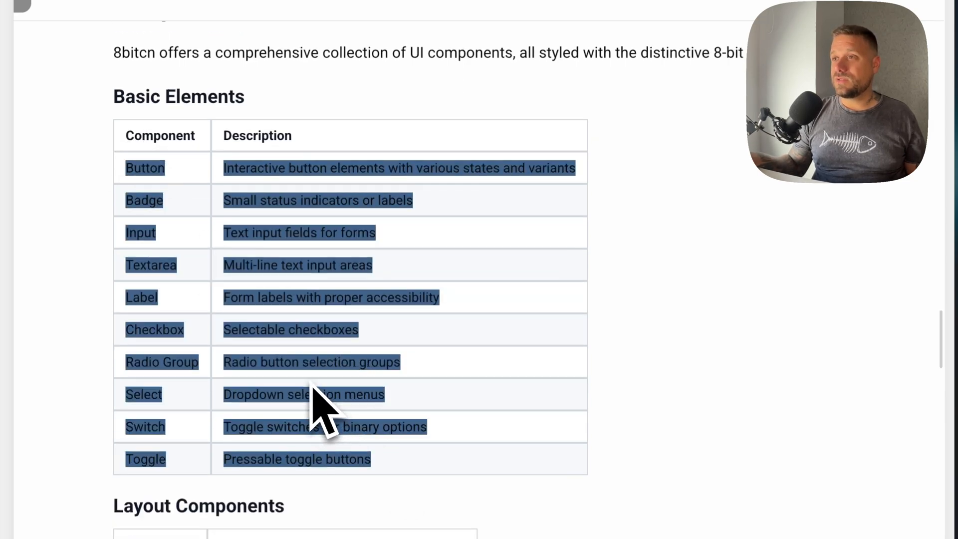
pyautogui.scroll(-3)
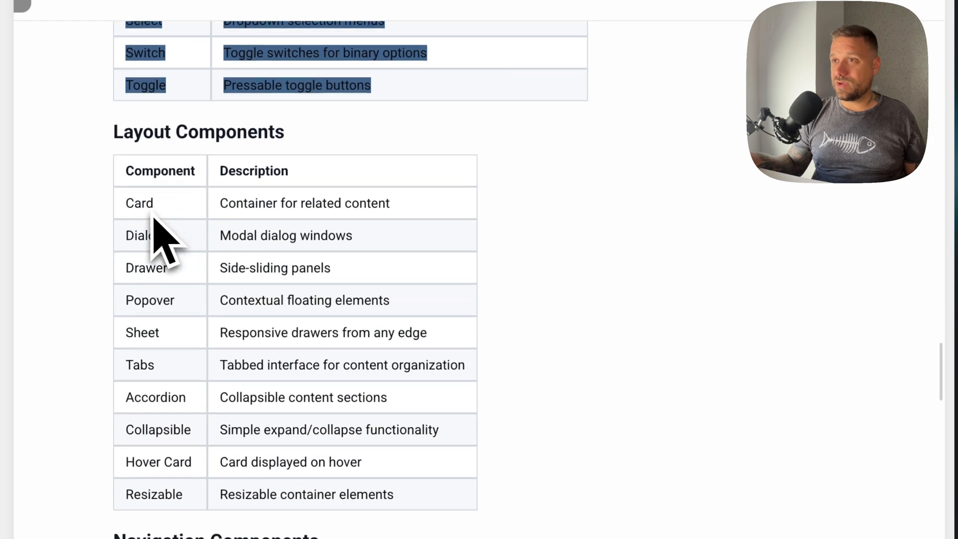
pyautogui.scroll(-3)
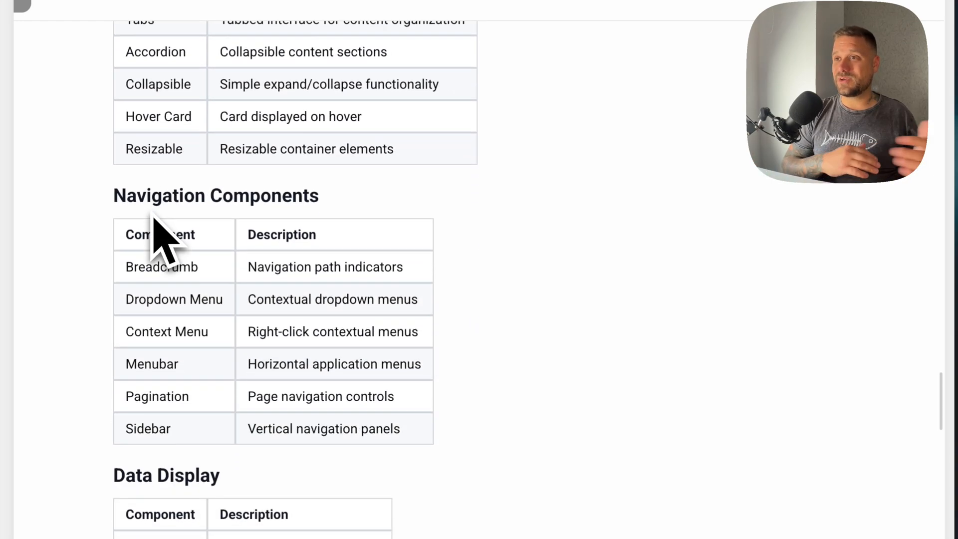
pyautogui.scroll(-3)
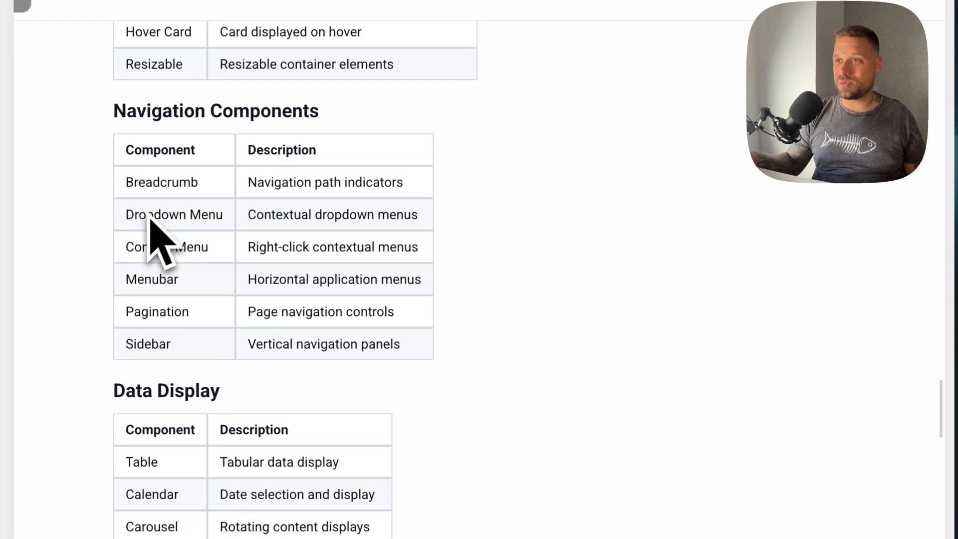
pyautogui.scroll(-3)
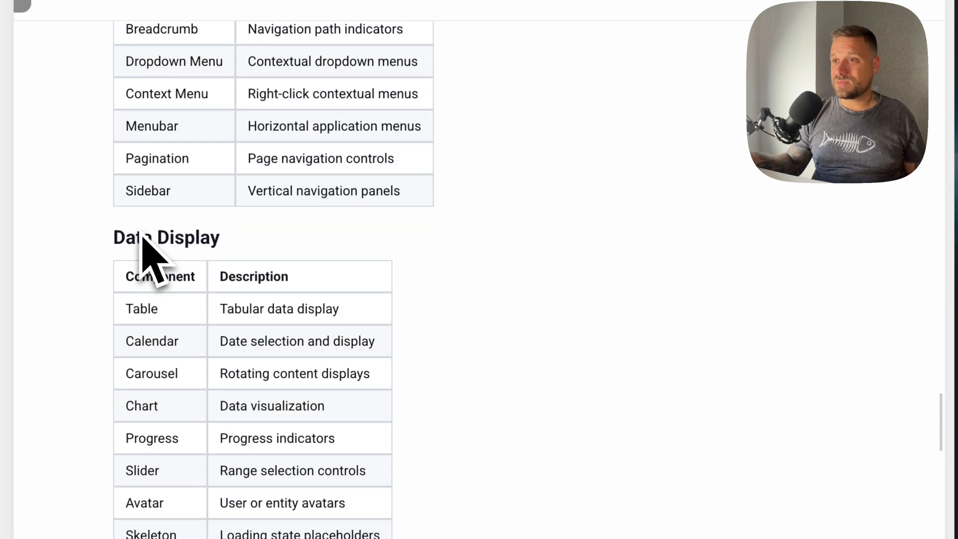
pyautogui.scroll(-3)
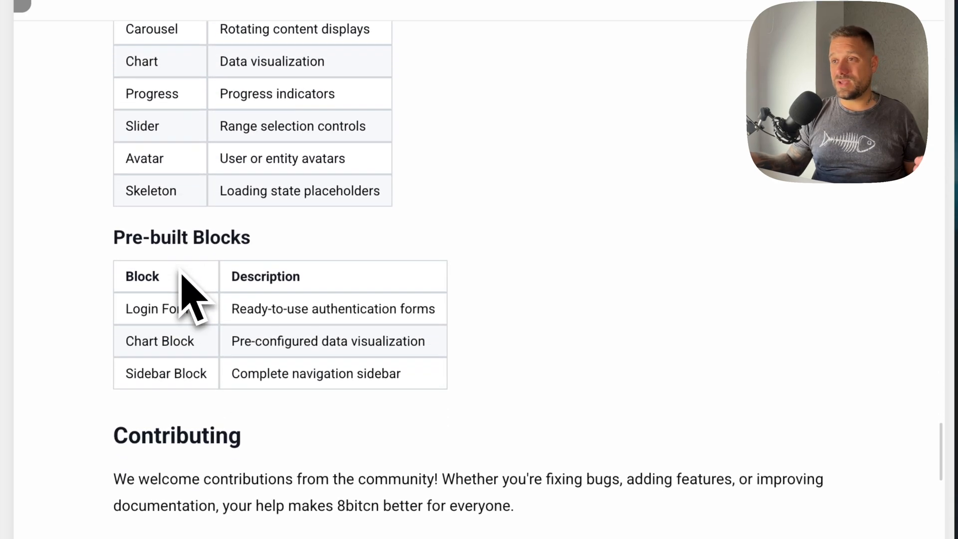
pyautogui.scroll(-3)
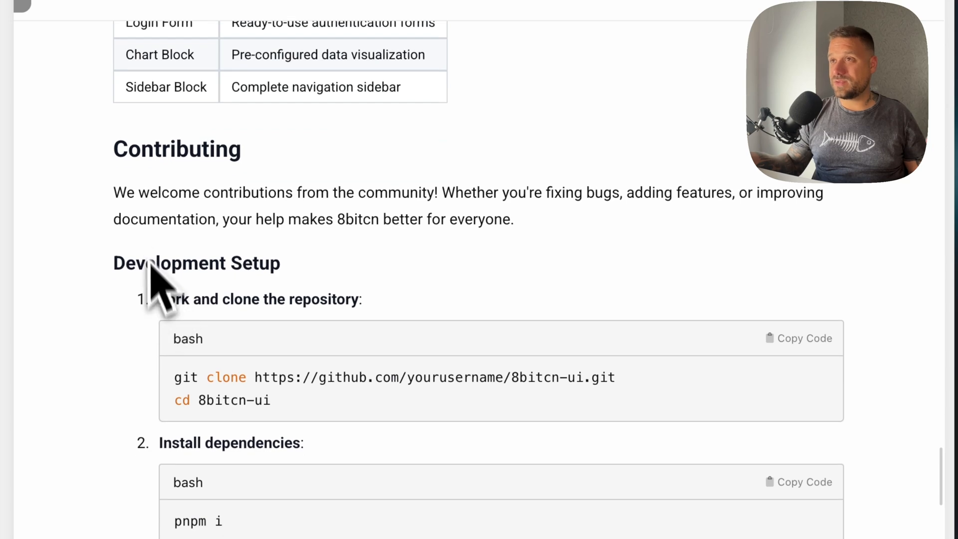
pyautogui.scroll(-3)
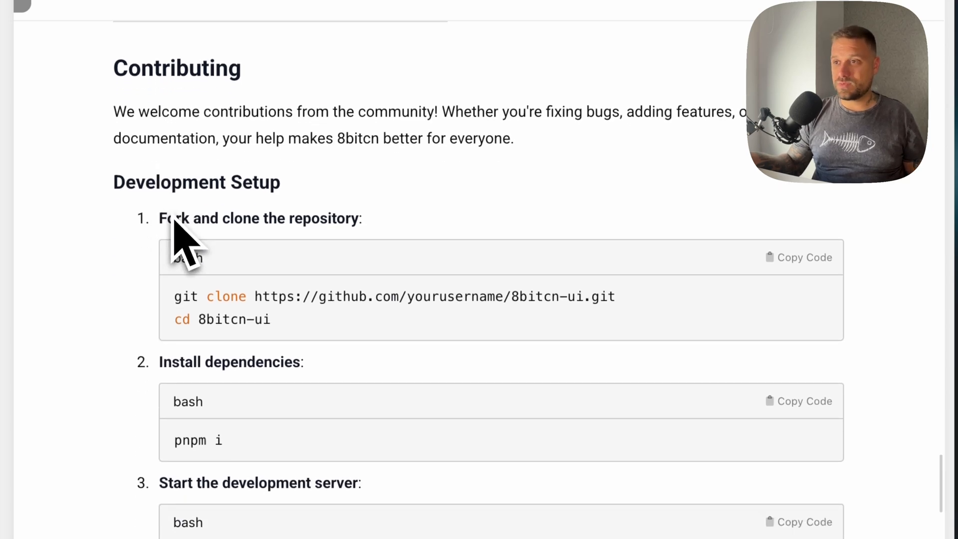
pyautogui.scroll(-3)
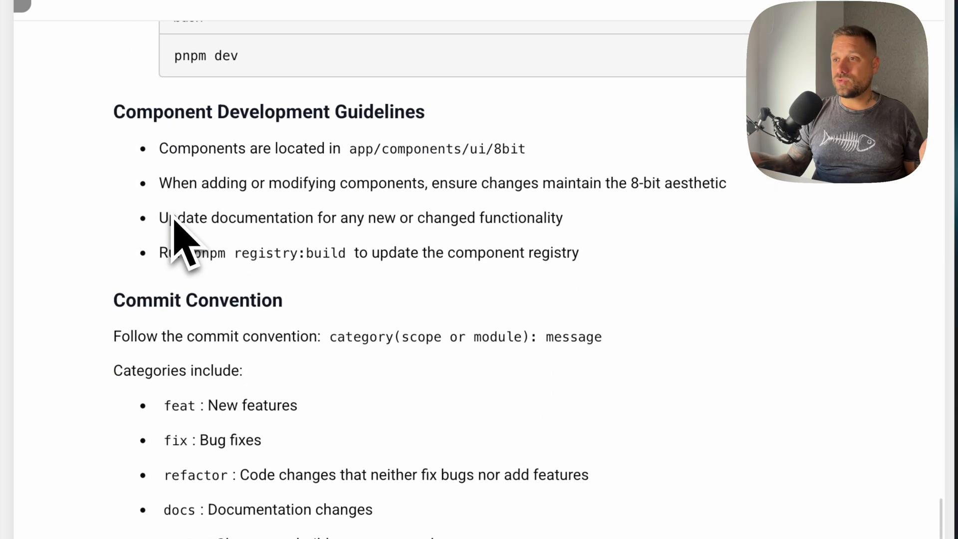
pyautogui.scroll(-3)
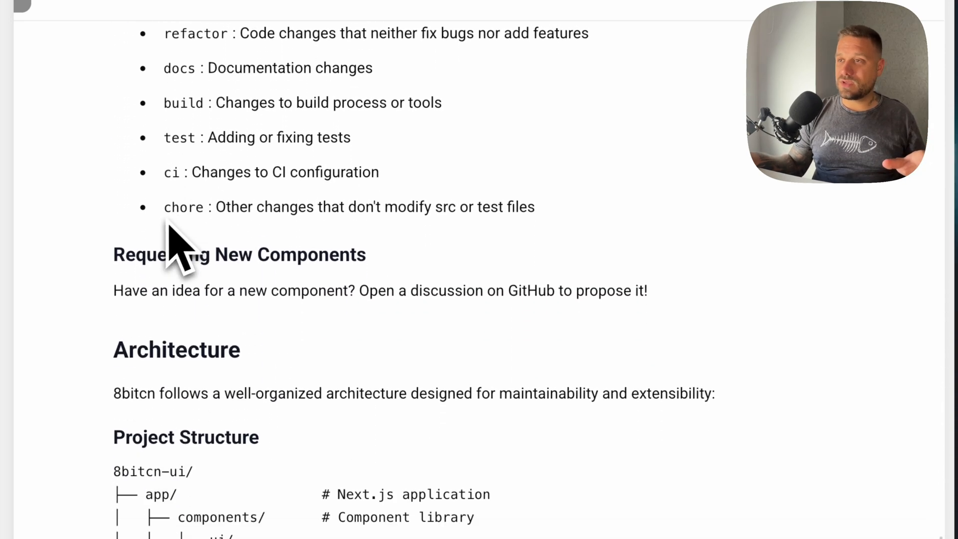
pyautogui.scroll(-3)
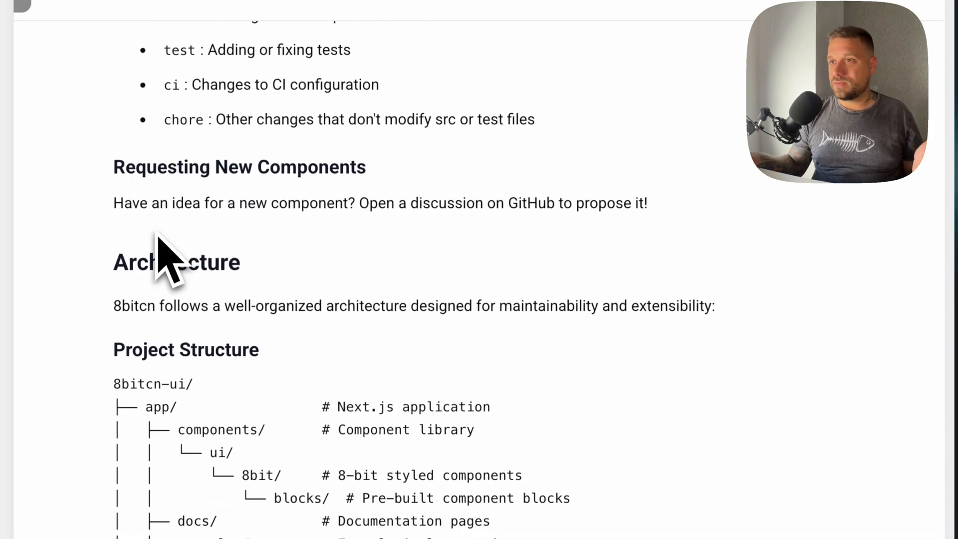
pyautogui.scroll(-3)
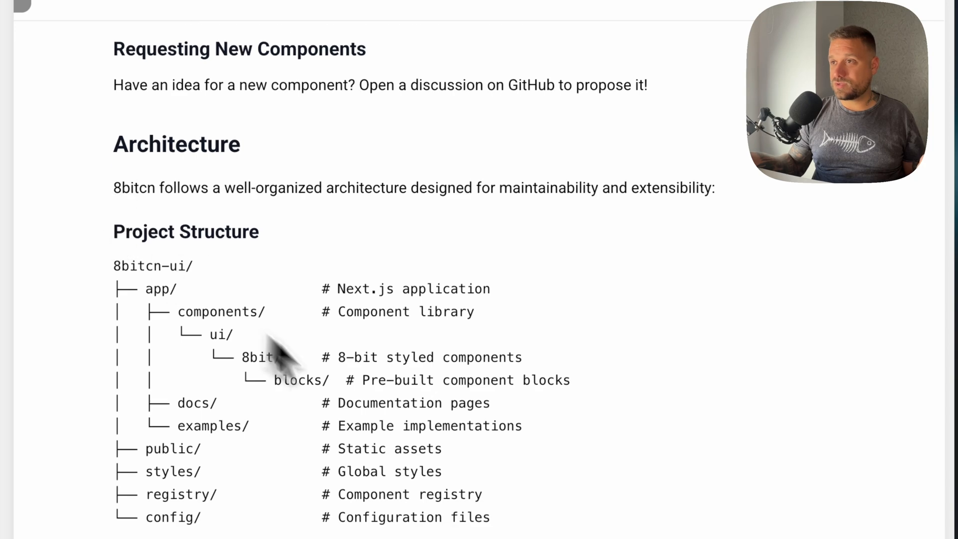
pyautogui.moveTo(300, 403)
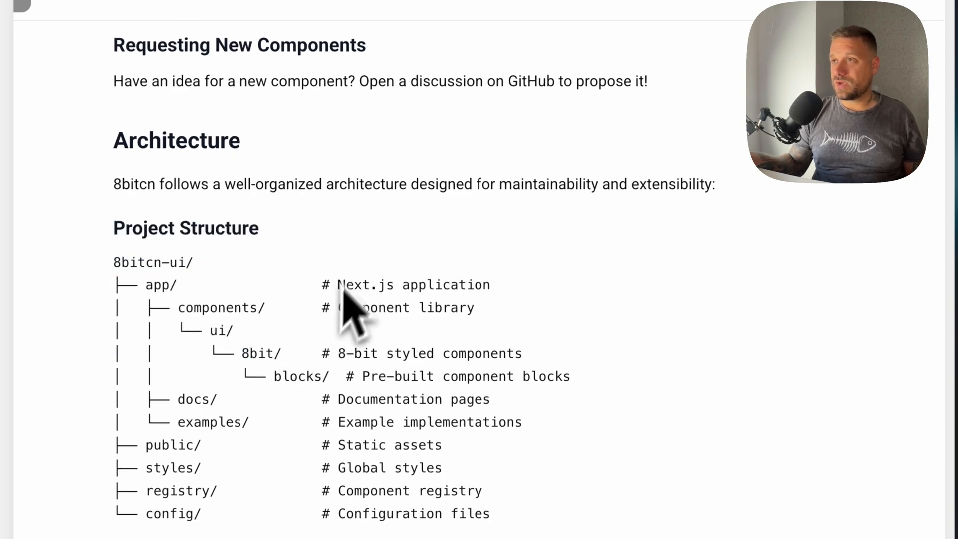
pyautogui.scroll(-3)
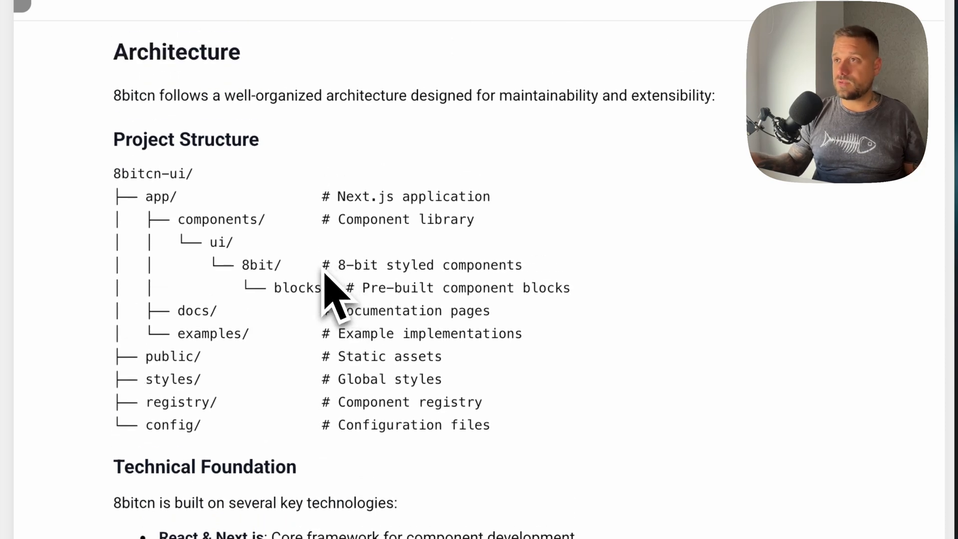
pyautogui.scroll(-3)
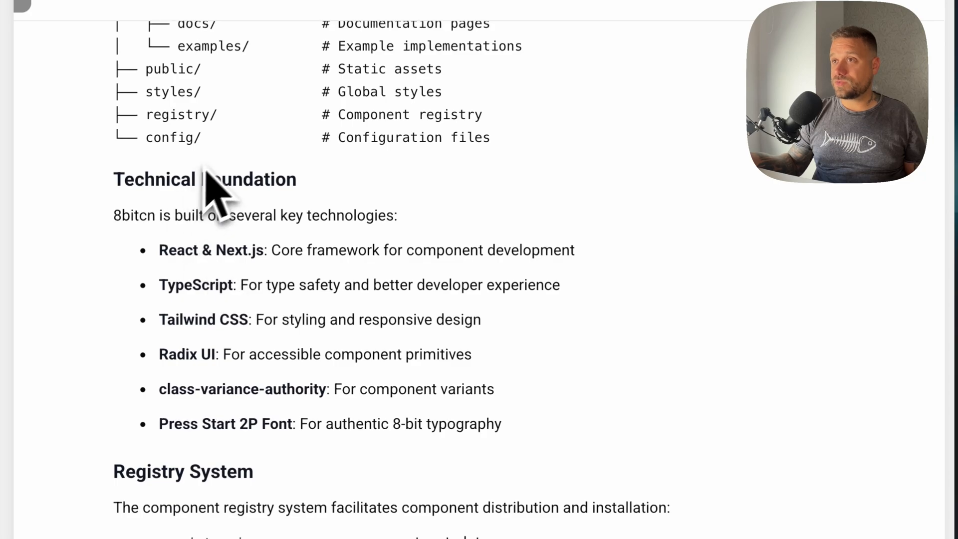
pyautogui.scroll(-3)
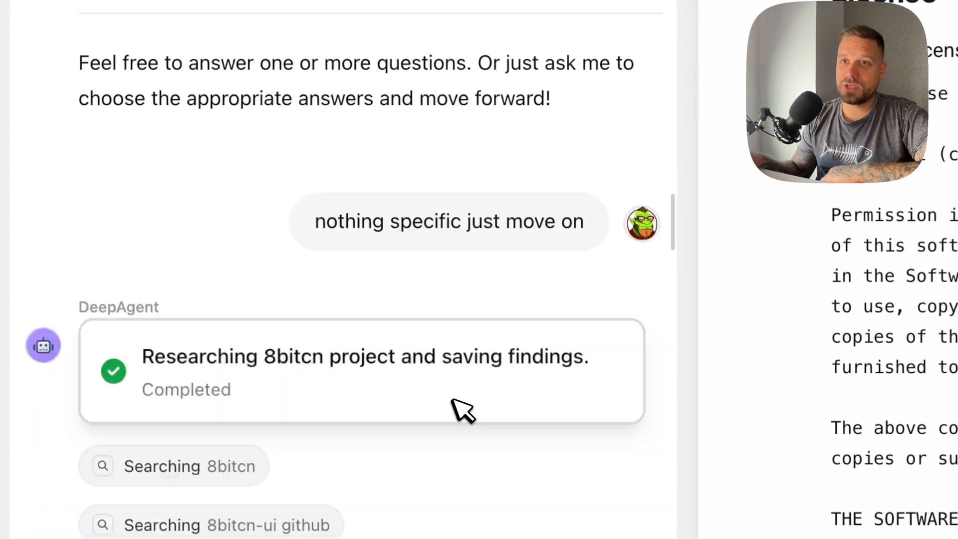
pyautogui.scroll(-3)
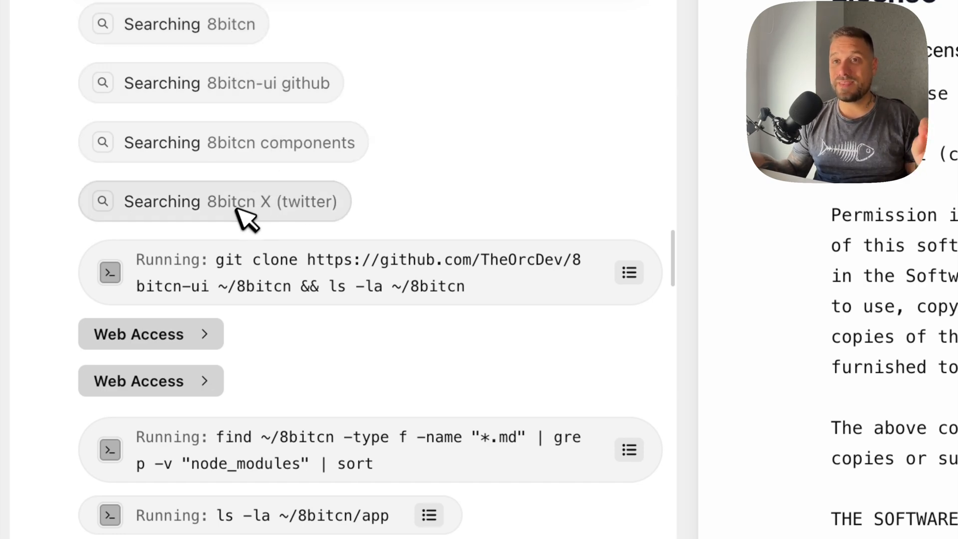
pyautogui.scroll(-3)
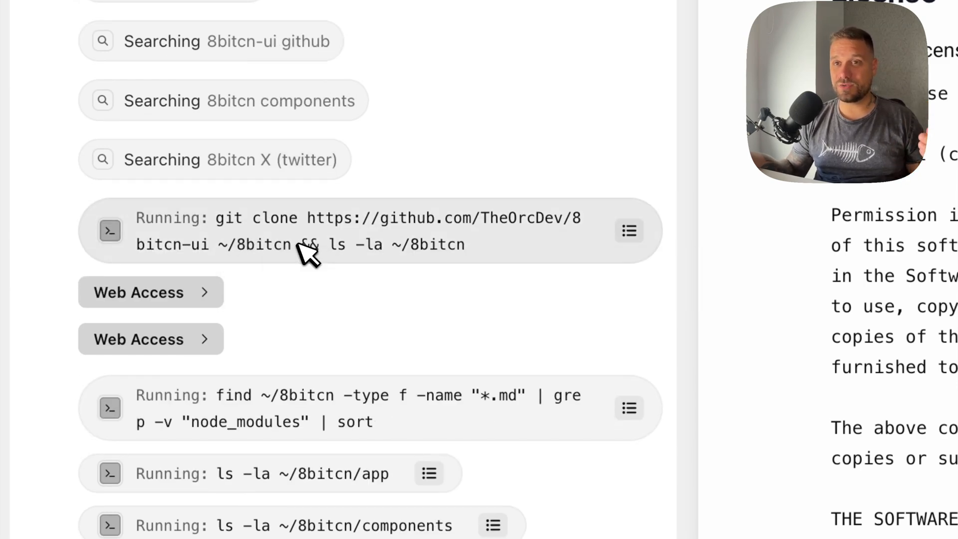
pyautogui.moveTo(309, 214)
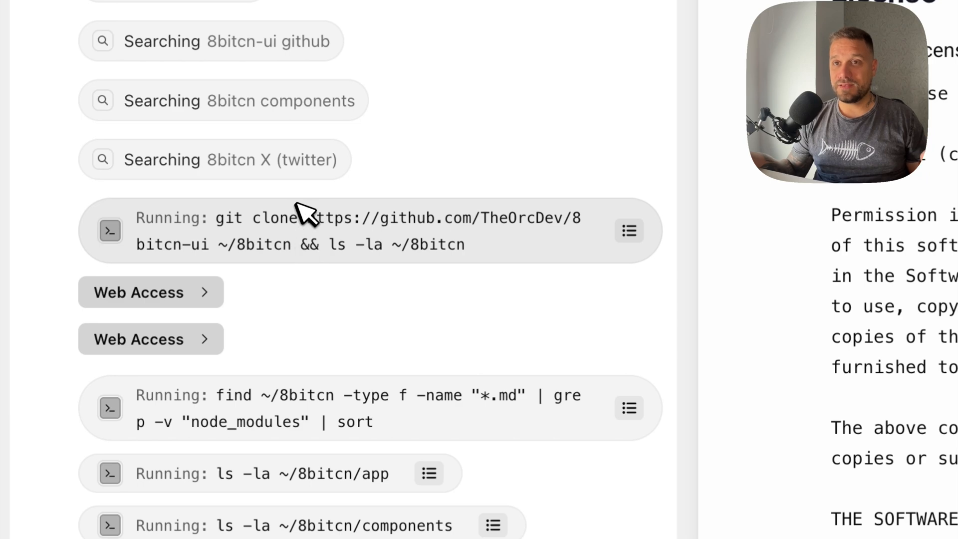
pyautogui.scroll(-3)
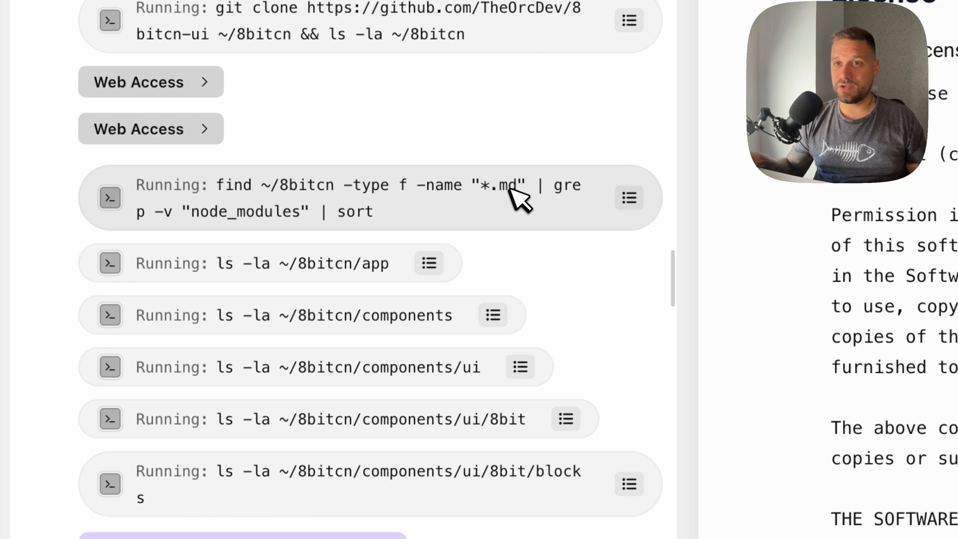
pyautogui.scroll(-3)
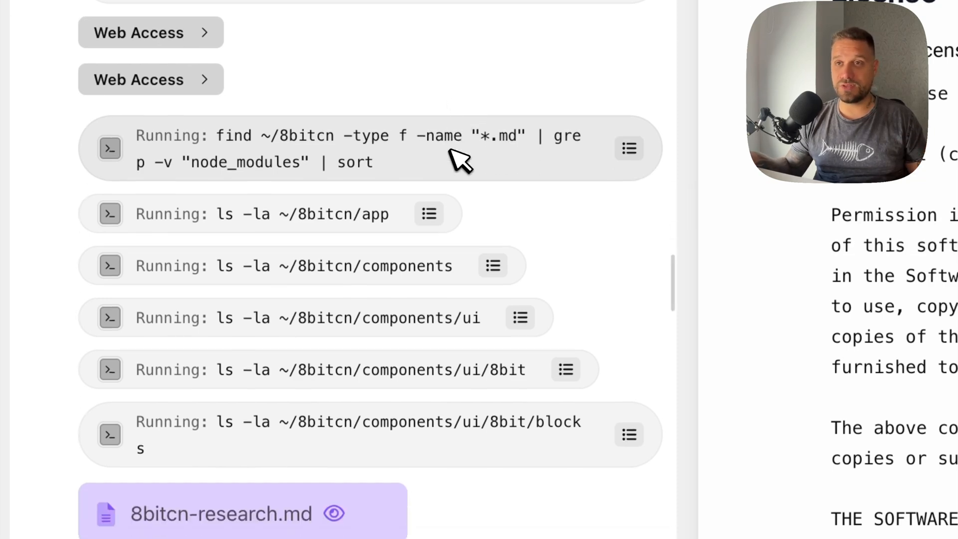
pyautogui.moveTo(385, 183)
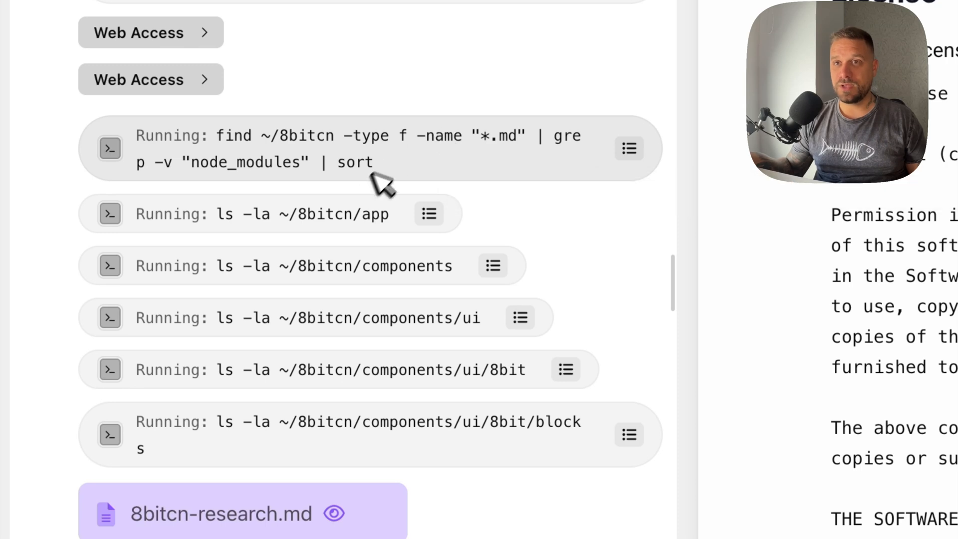
pyautogui.moveTo(342, 219)
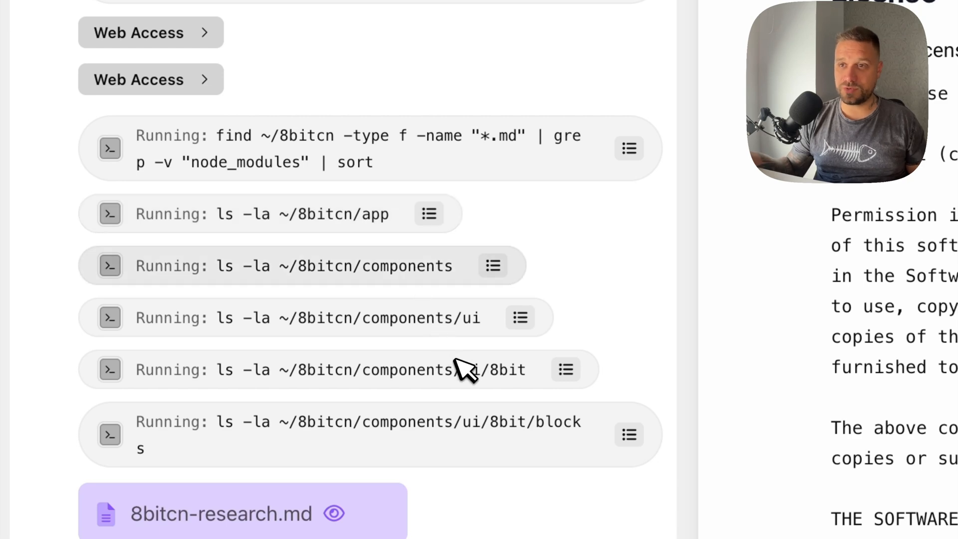
pyautogui.moveTo(391, 323)
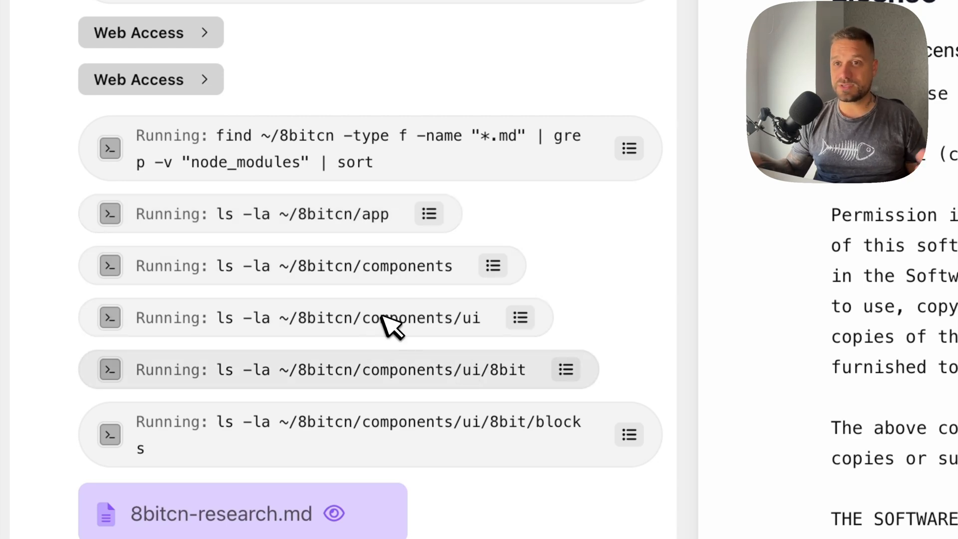
pyautogui.scroll(-3)
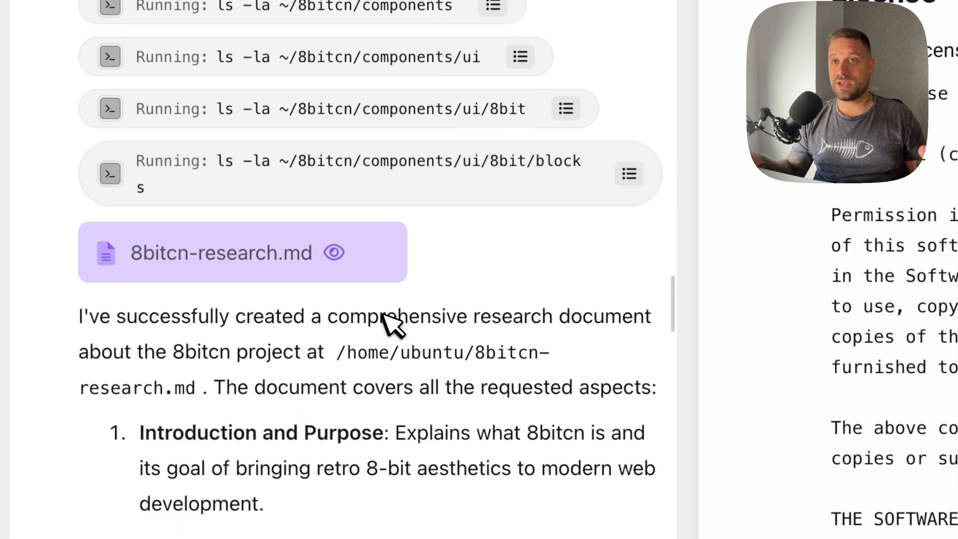
pyautogui.scroll(-3)
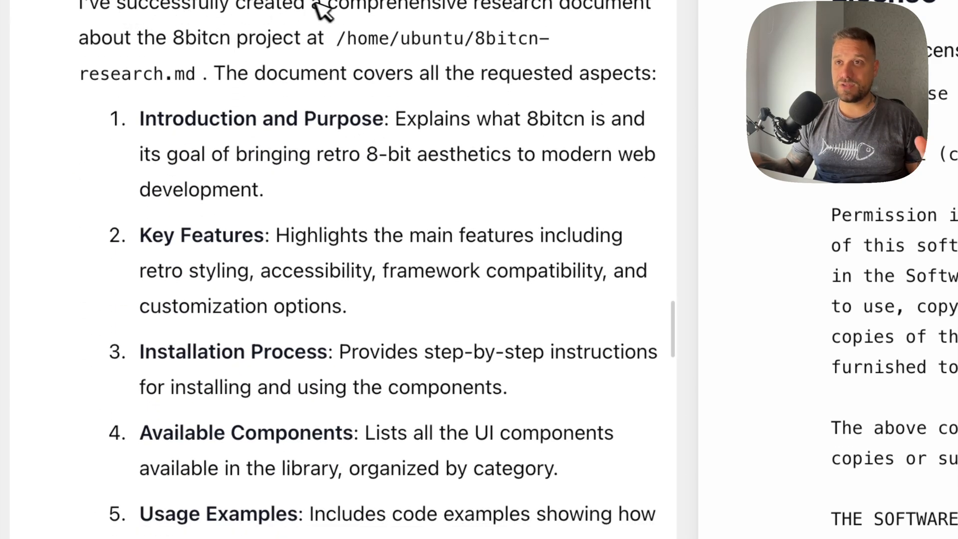
# Highlight the sentence about the created research document and continue reading the log.
pyautogui.moveTo(112, 5); pyautogui.dragTo(436, 5)
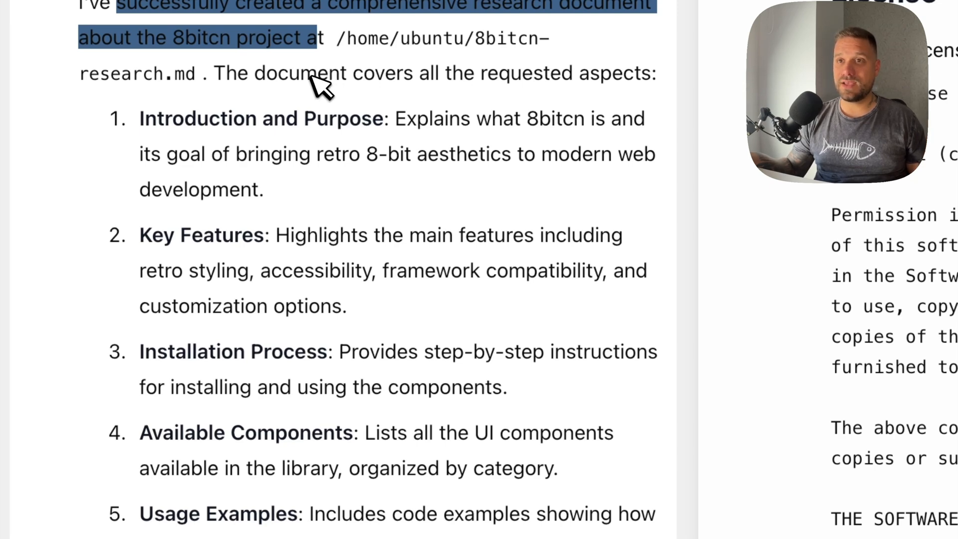
pyautogui.scroll(-3)
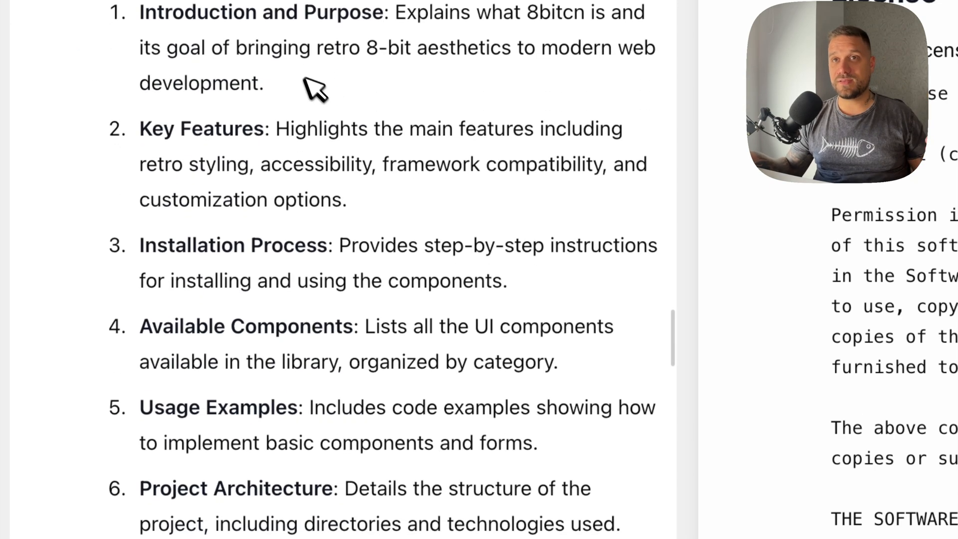
pyautogui.scroll(-3)
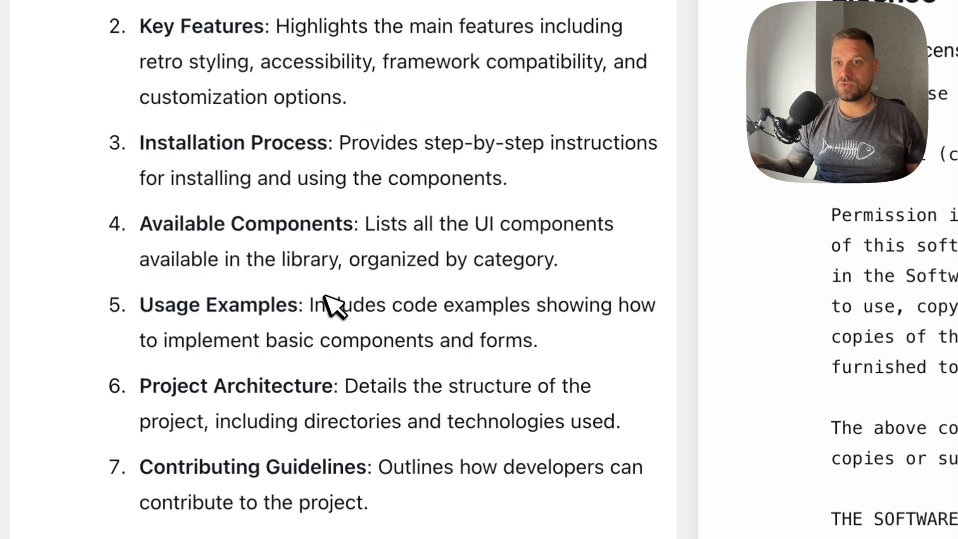
pyautogui.scroll(-3)
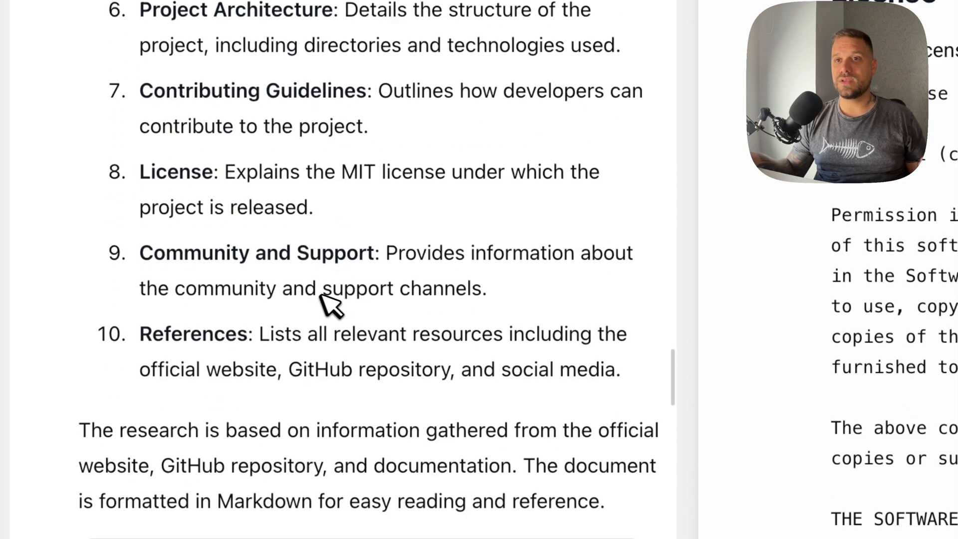
pyautogui.scroll(-3)
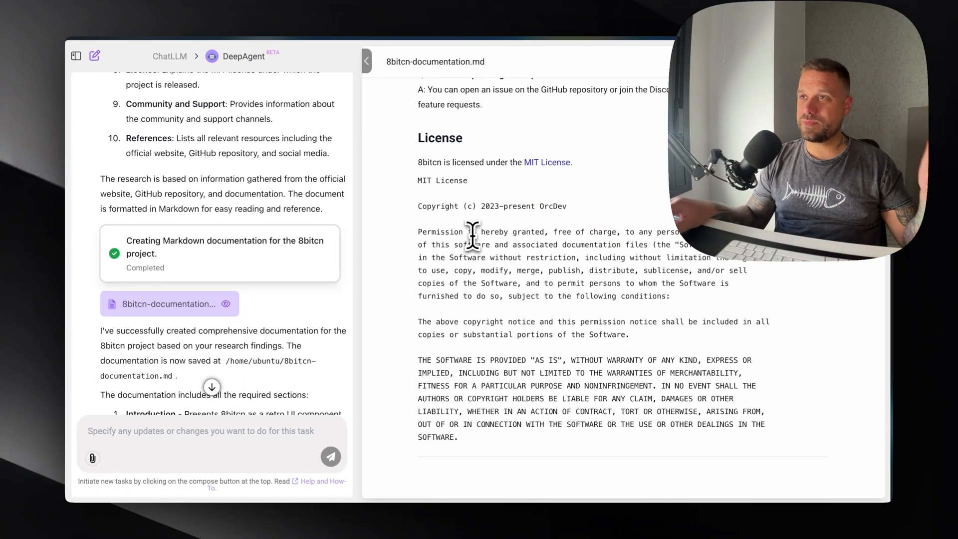
pyautogui.moveTo(470, 275)
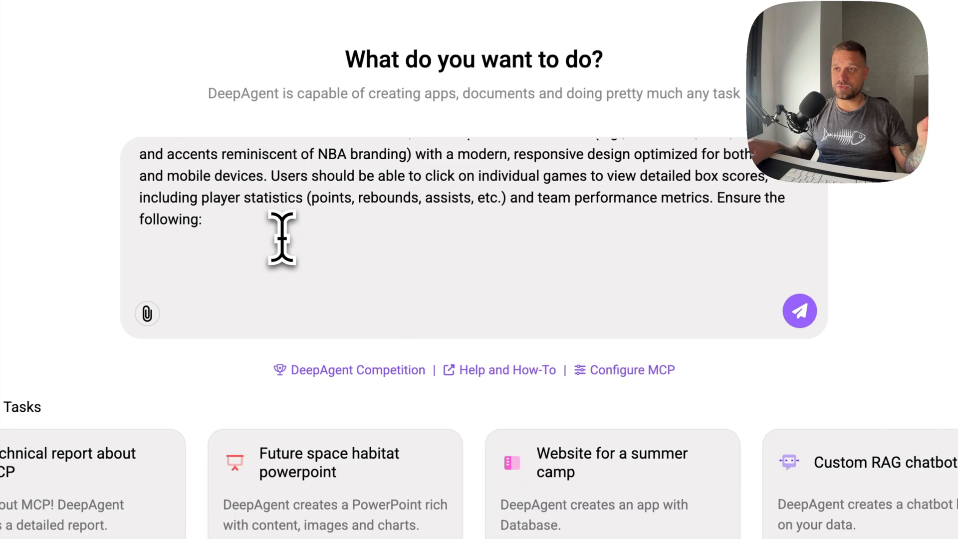
# Finish the task prompt with 'Optimize performance with lazy loading ... and proper caching' and submit it.
pyautogui.scroll(-3)
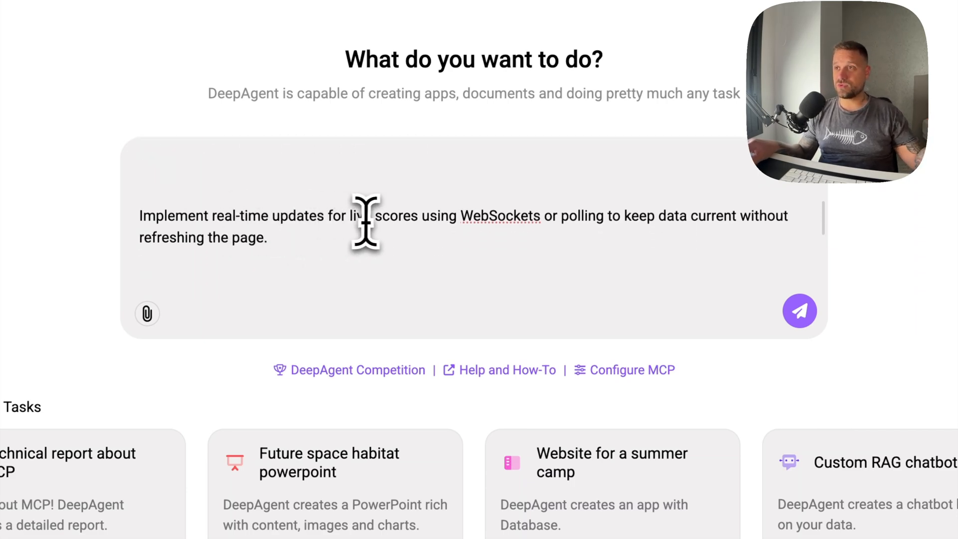
pyautogui.moveTo(449, 222)
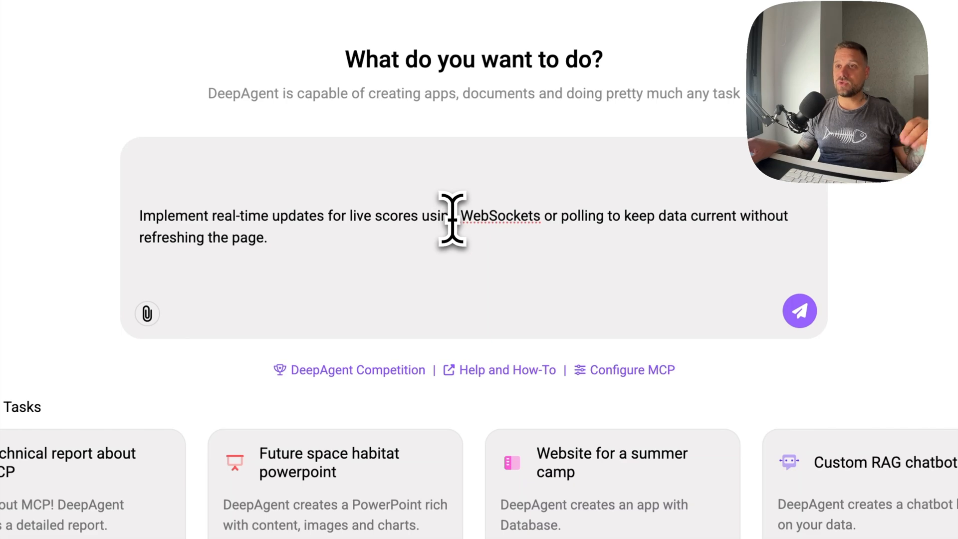
pyautogui.write('Optimize performance with lazy loading for images or heavy components and proper caching for API responses.')
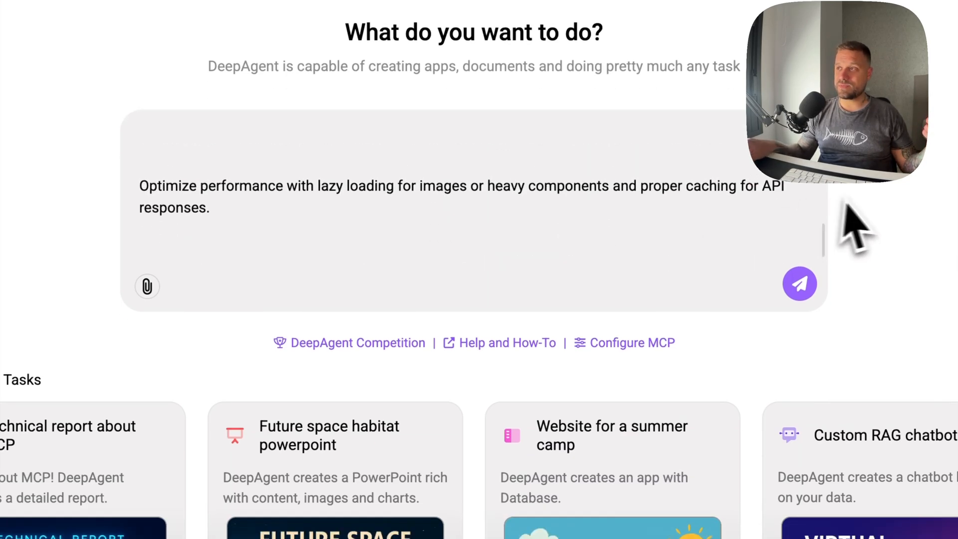
pyautogui.click(799, 284)
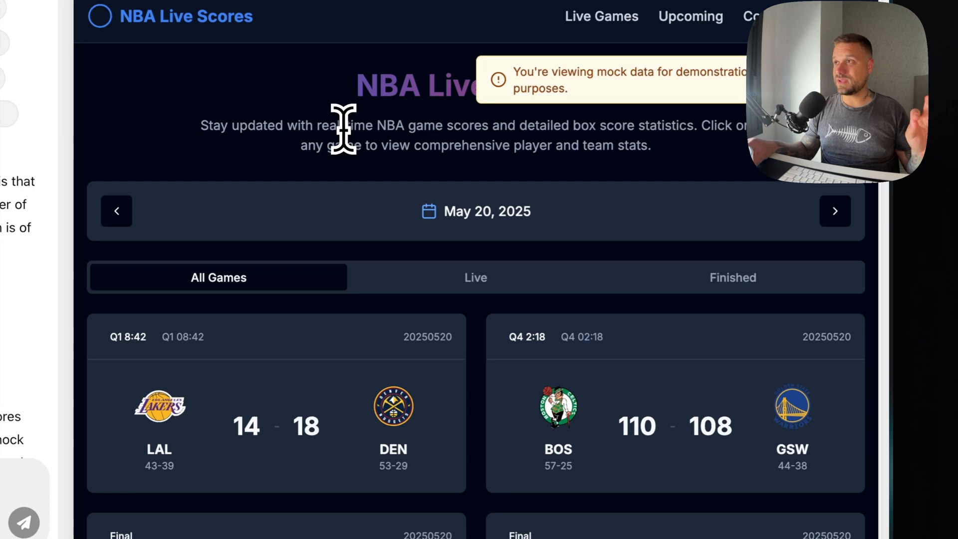
pyautogui.moveTo(622, 104)
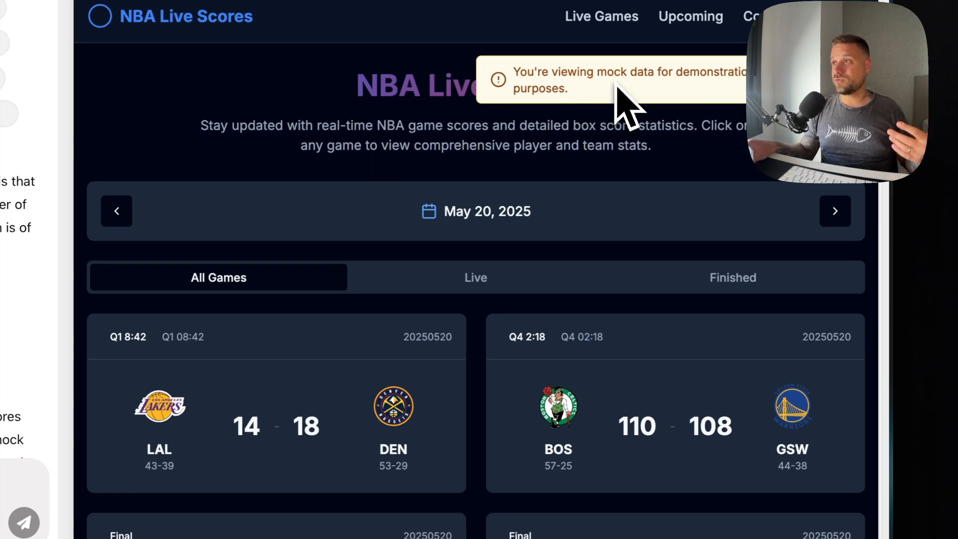
pyautogui.moveTo(483, 121)
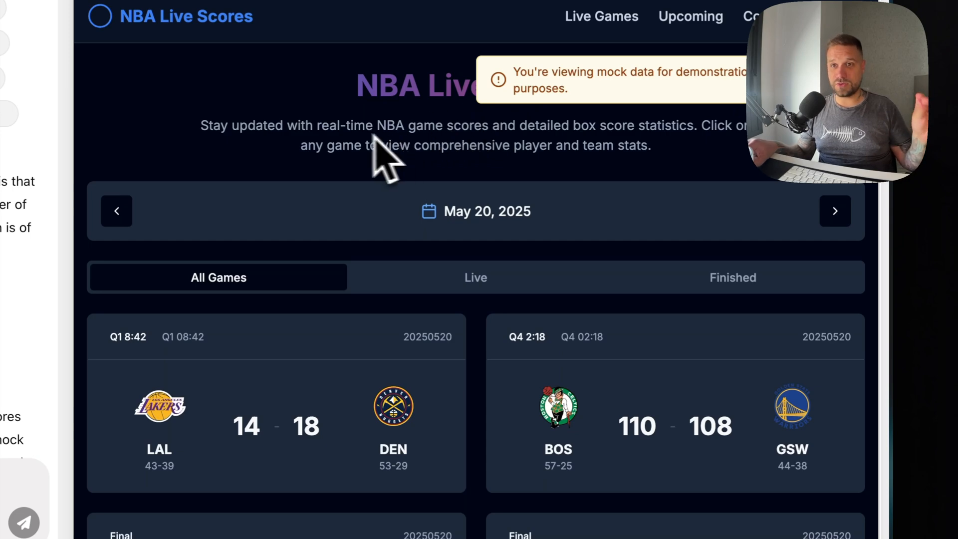
pyautogui.moveTo(342, 146)
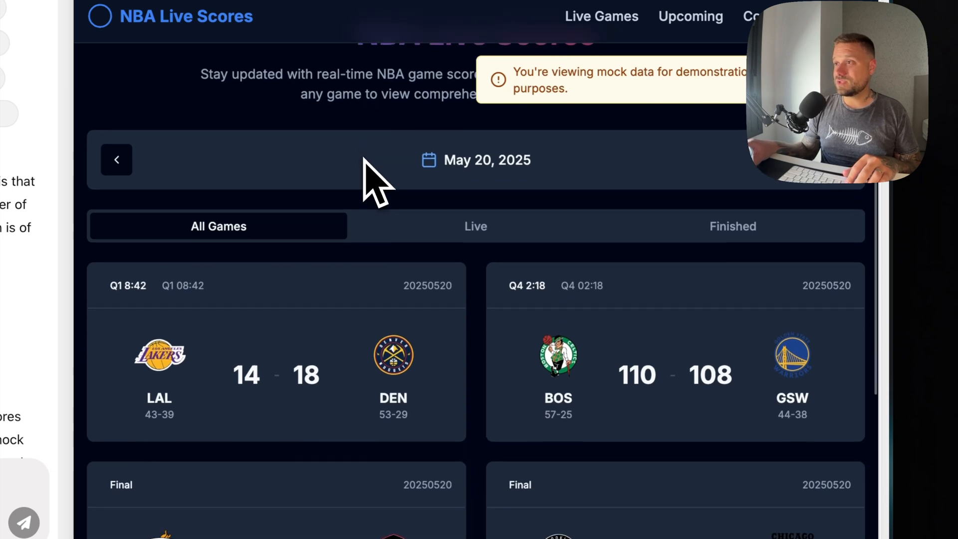
# Scroll the All Games list to reveal the final and upcoming game cards below the live ones.
pyautogui.scroll(-3)
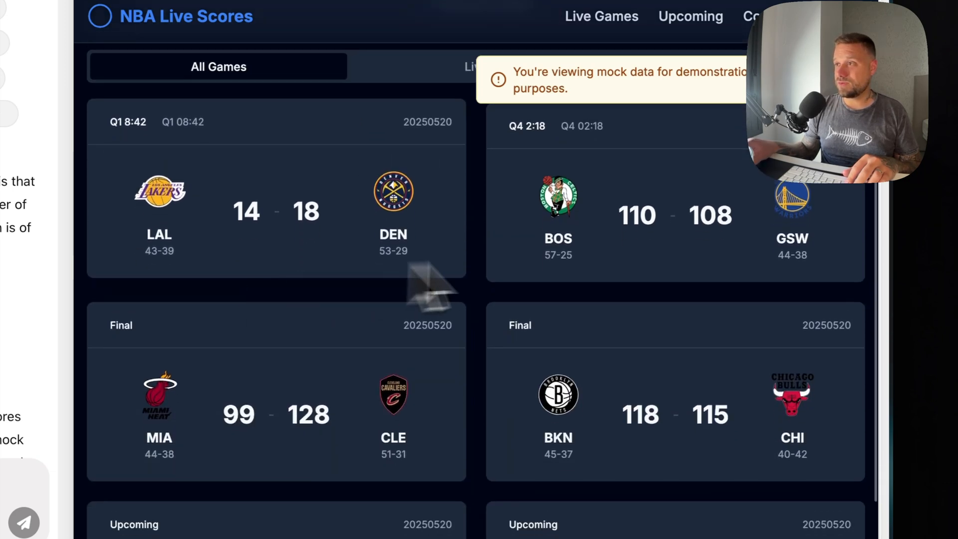
pyautogui.scroll(-3)
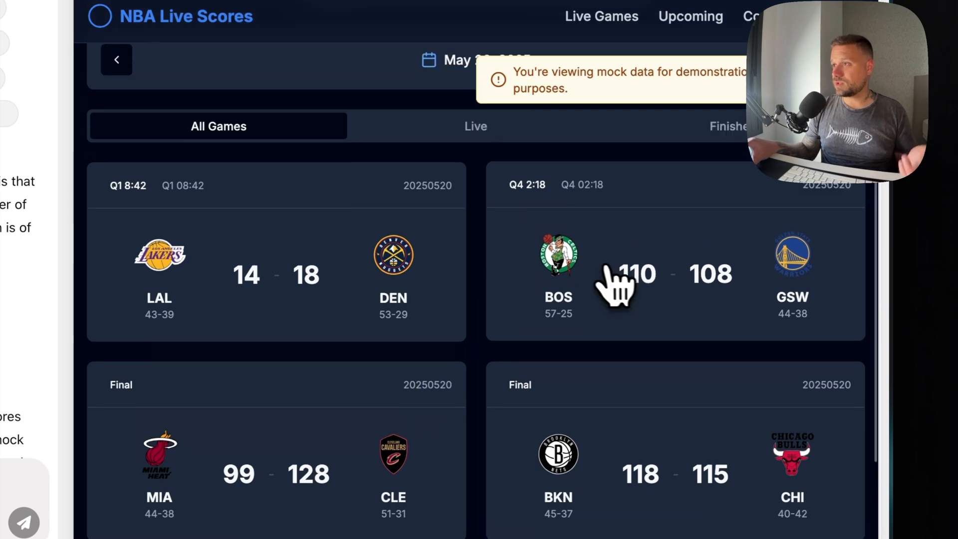
pyautogui.click(616, 275)
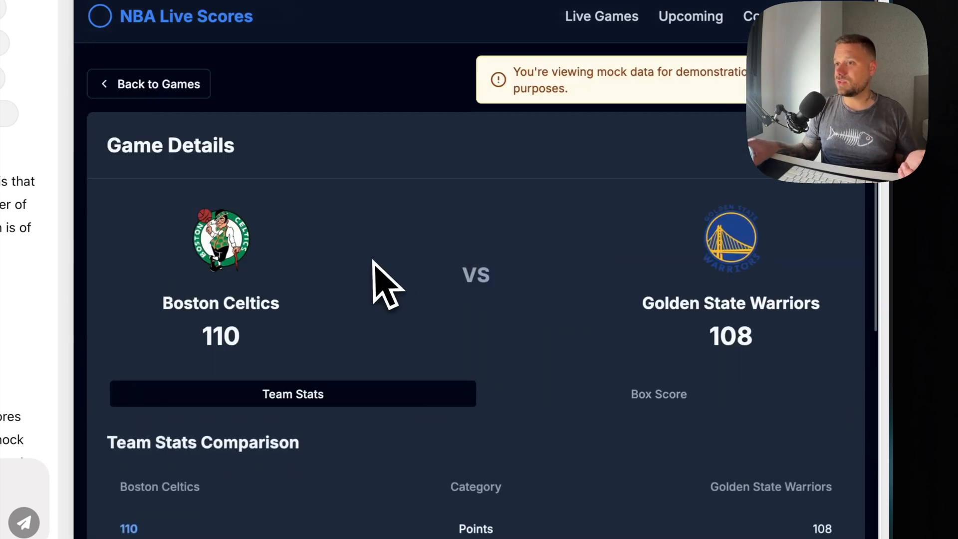
pyautogui.scroll(-3)
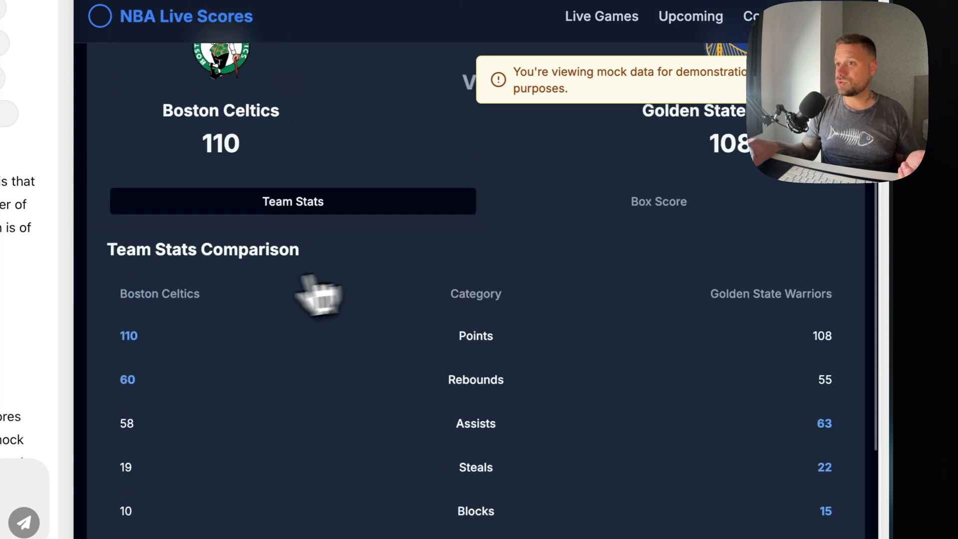
pyautogui.click(657, 201)
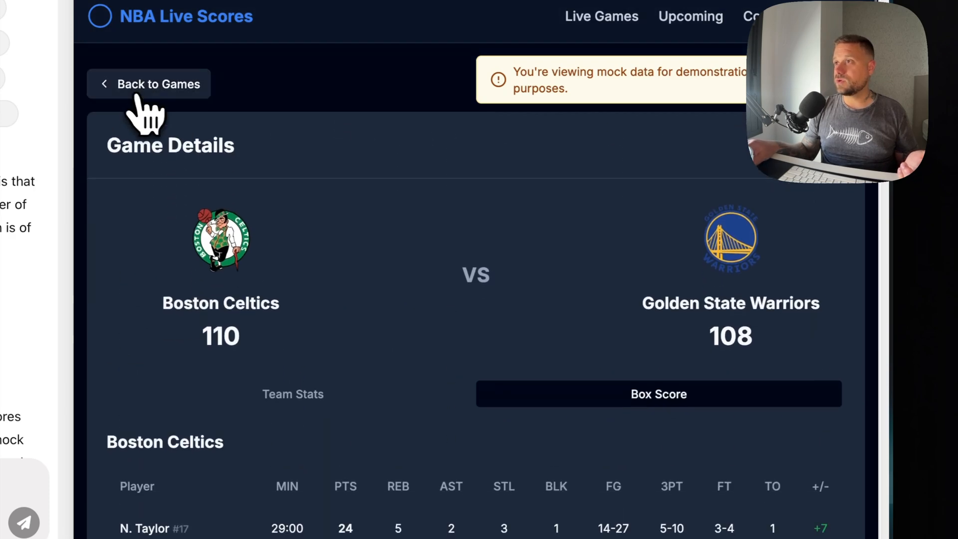
pyautogui.click(156, 84)
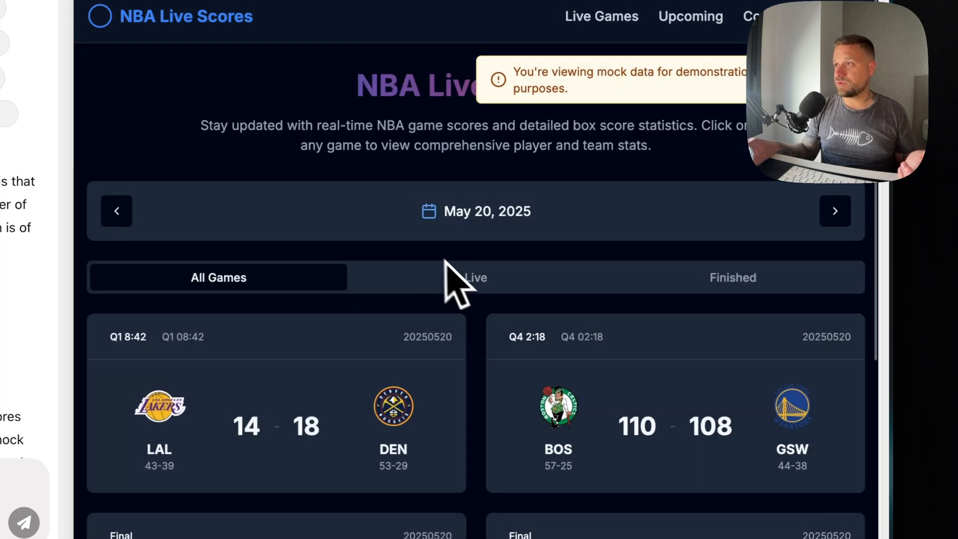
# Filter to Live then Finished games, visit the Upcoming page, and return to Live Games.
pyautogui.click(475, 276)
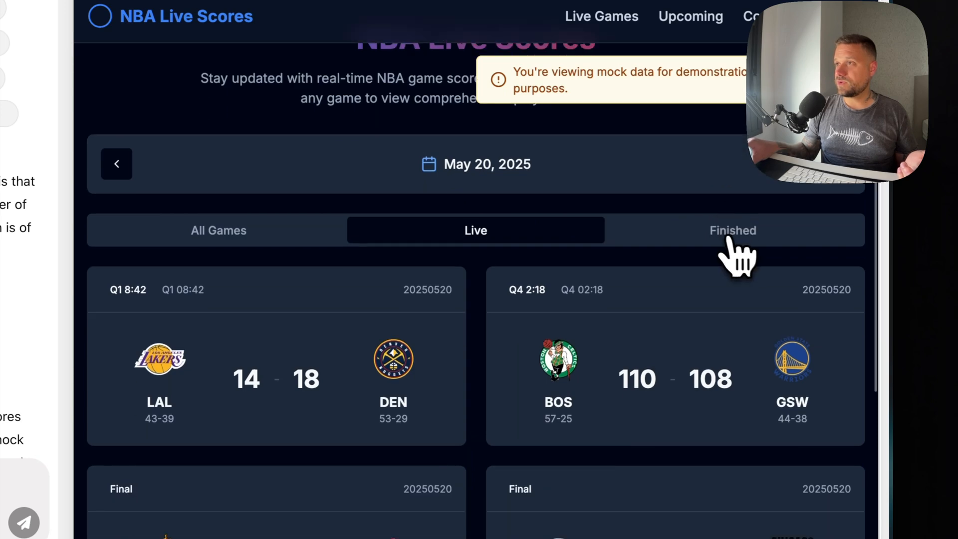
pyautogui.click(731, 230)
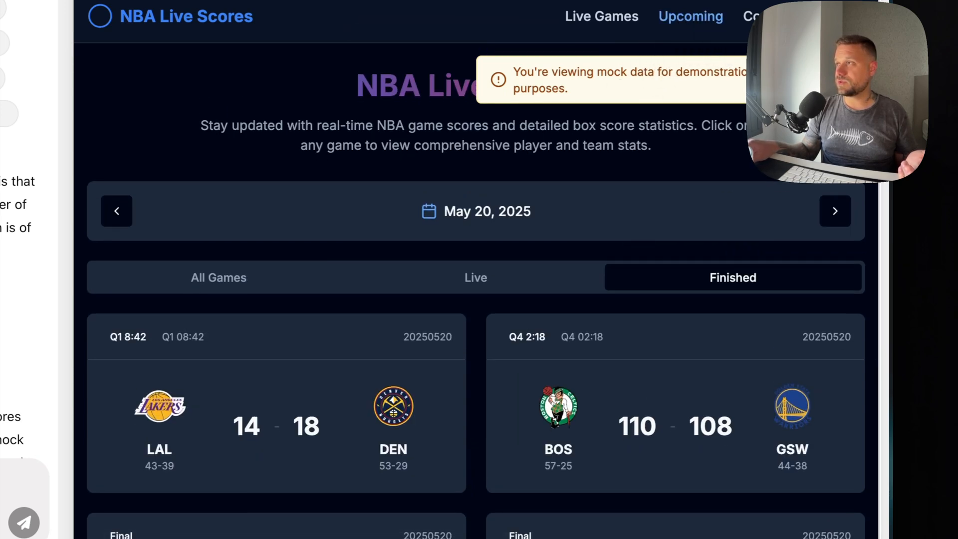
pyautogui.click(690, 17)
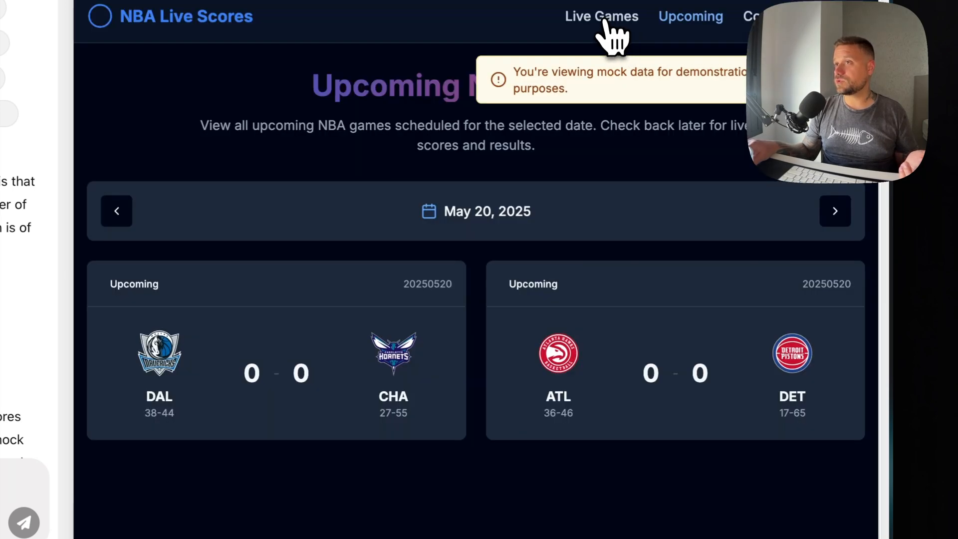
pyautogui.click(601, 17)
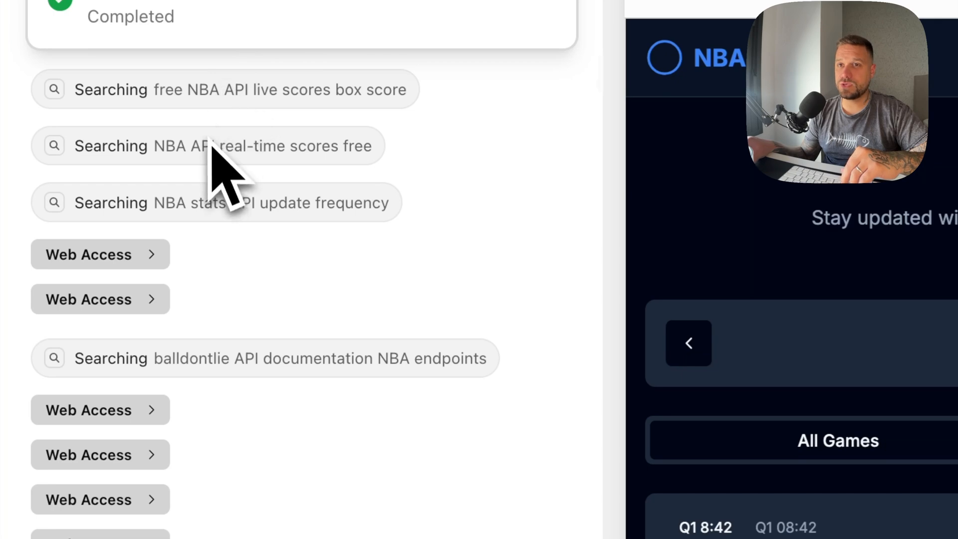
pyautogui.moveTo(239, 251)
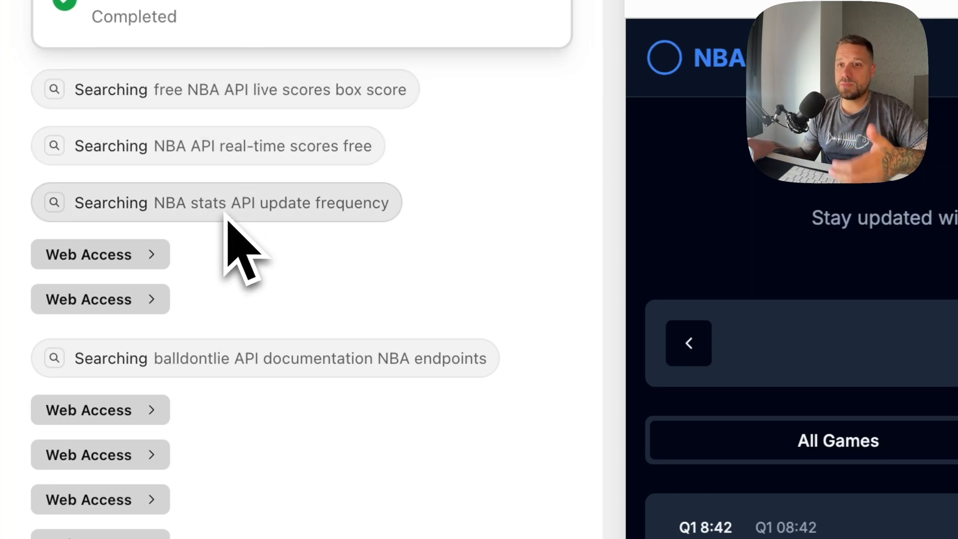
# Expand a Web Access research step in the chat to show the GitHub pages the agent visited.
pyautogui.scroll(-3)
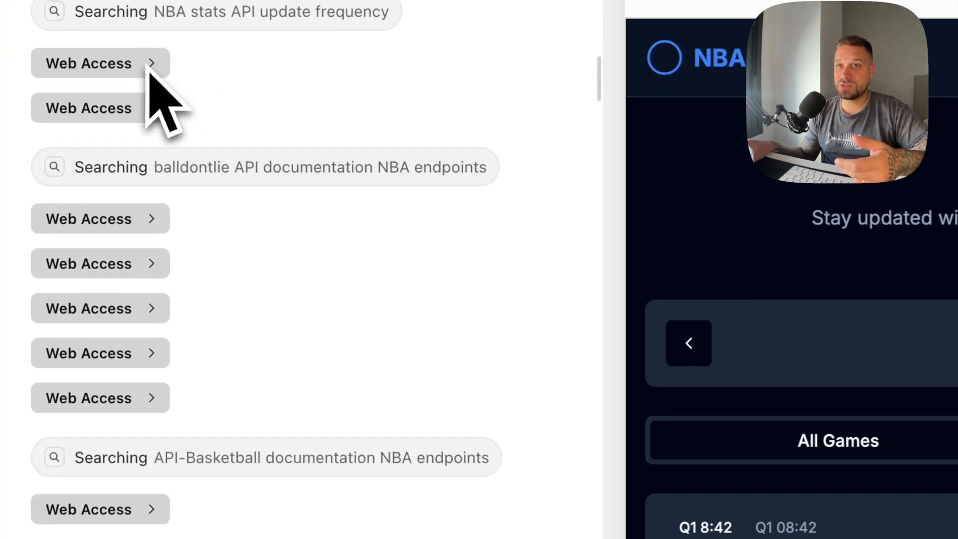
pyautogui.scroll(-3)
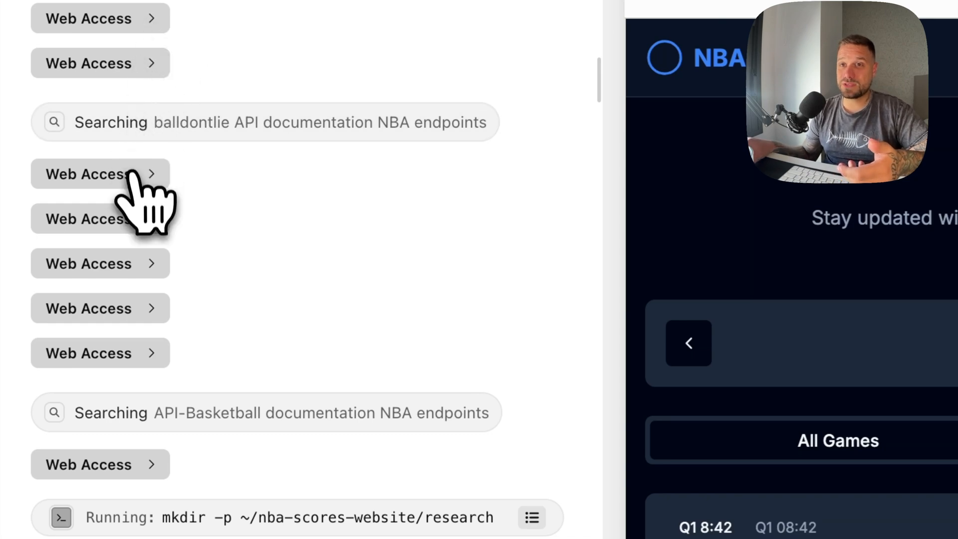
pyautogui.rightClick(110, 184)
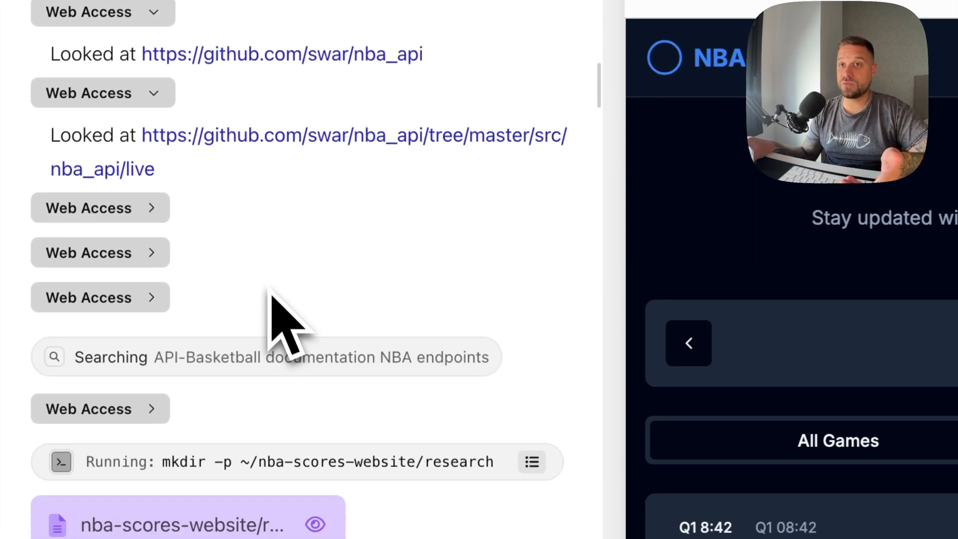
pyautogui.scroll(-3)
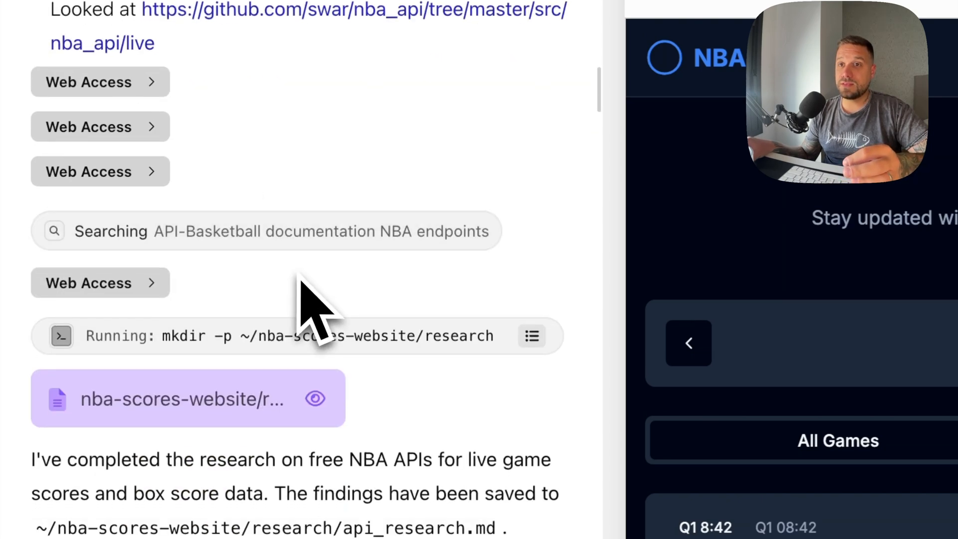
pyautogui.scroll(-3)
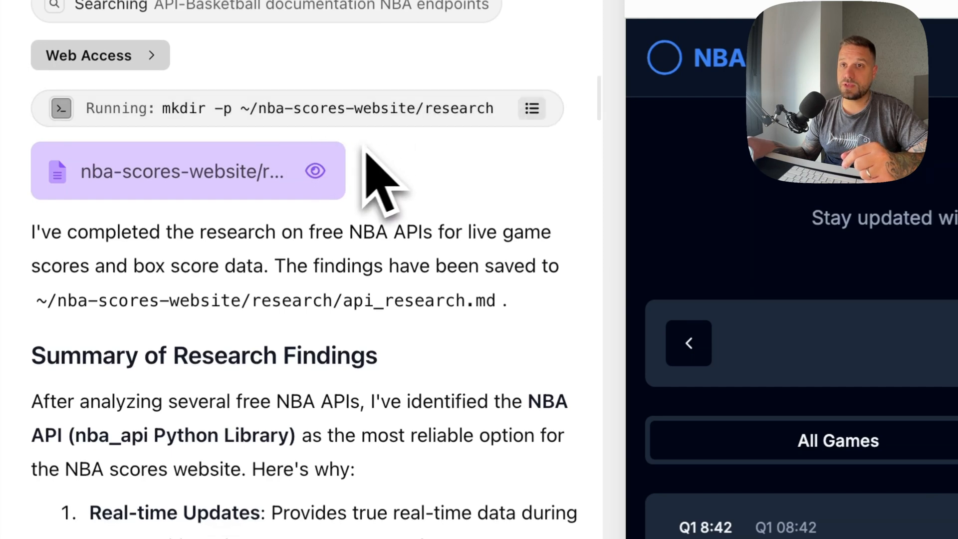
pyautogui.scroll(-3)
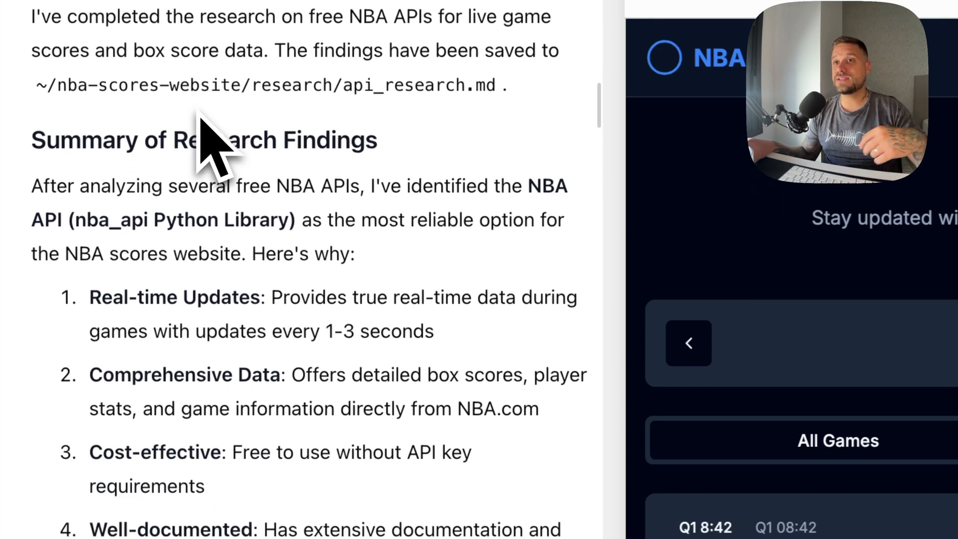
pyautogui.scroll(-3)
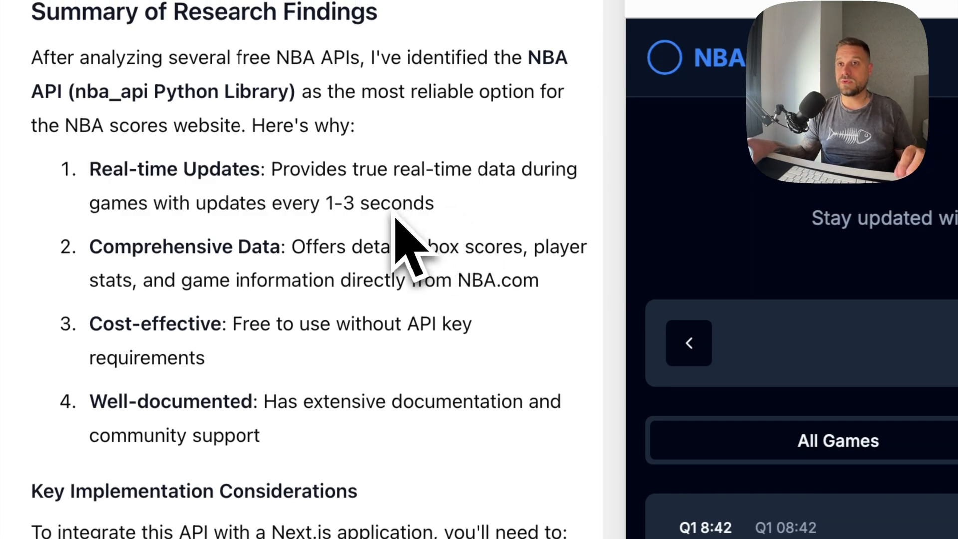
pyautogui.scroll(-3)
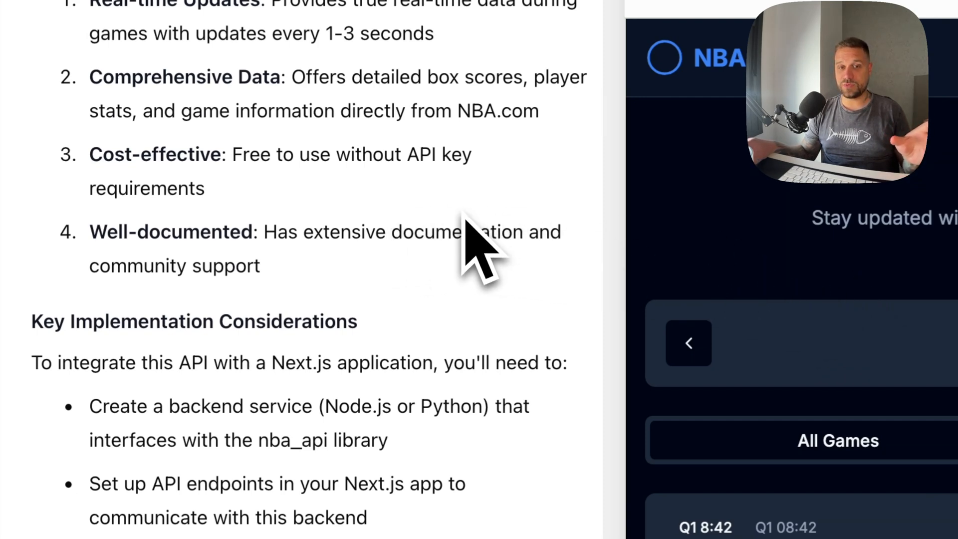
pyautogui.scroll(-3)
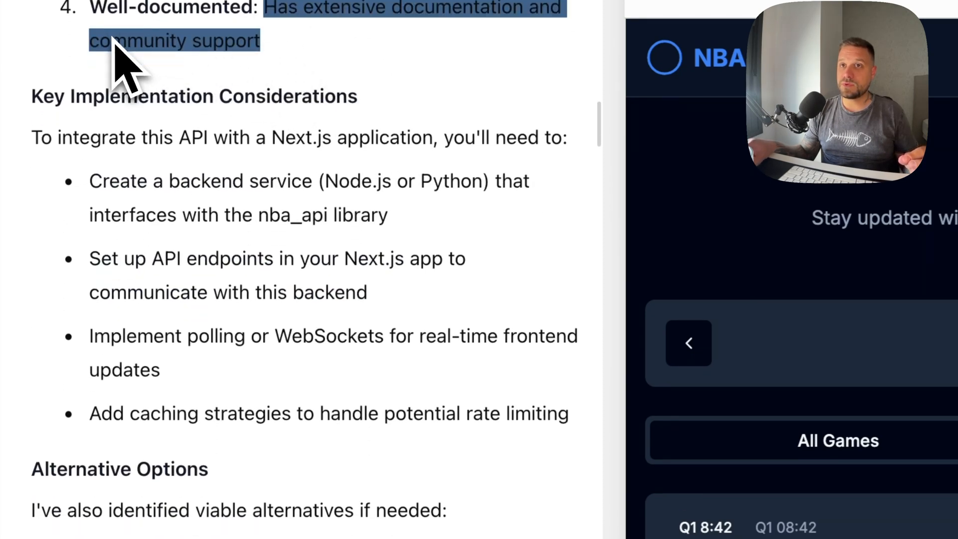
pyautogui.scroll(-3)
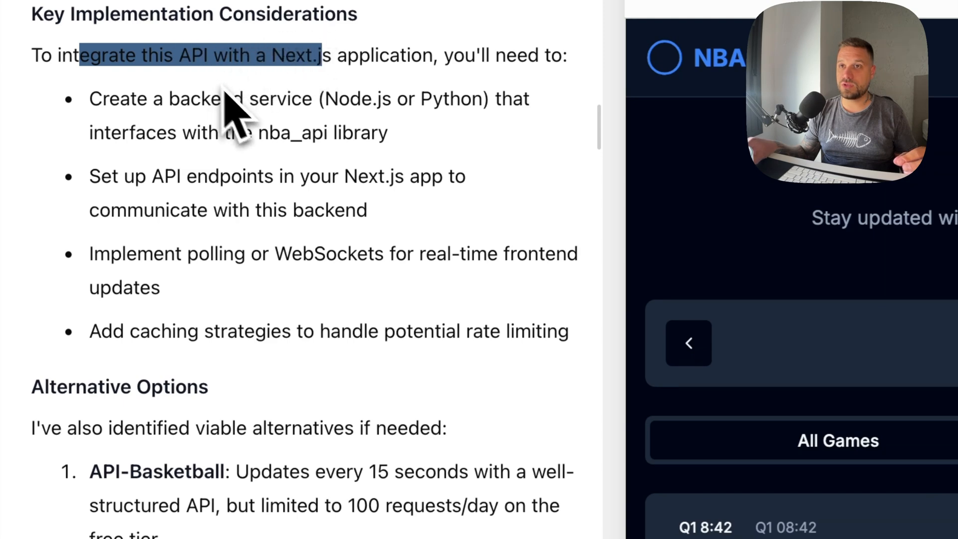
pyautogui.scroll(-3)
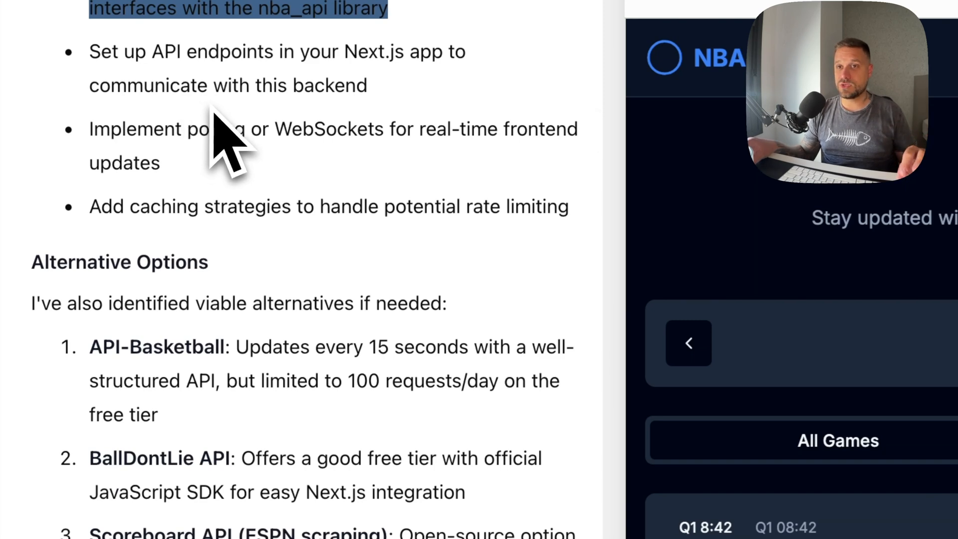
pyautogui.scroll(-3)
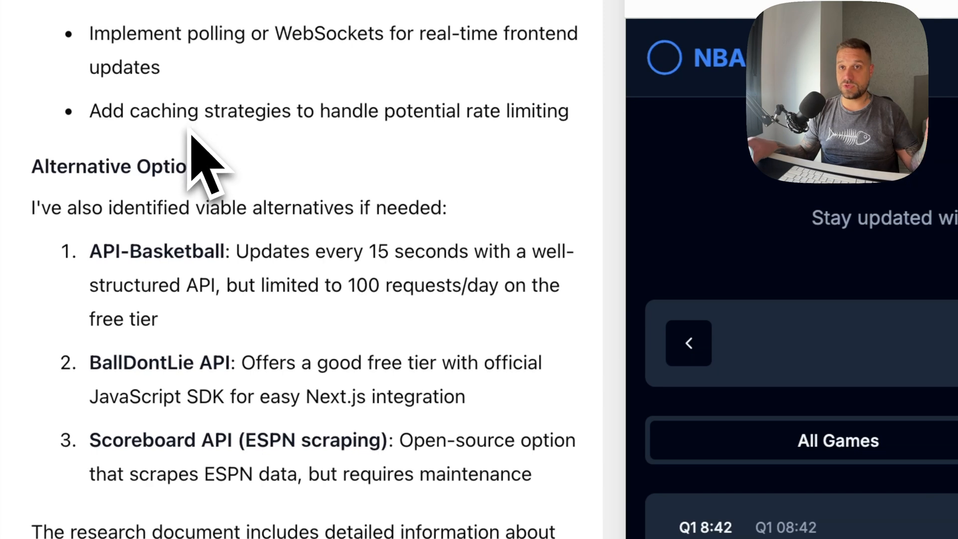
pyautogui.scroll(-3)
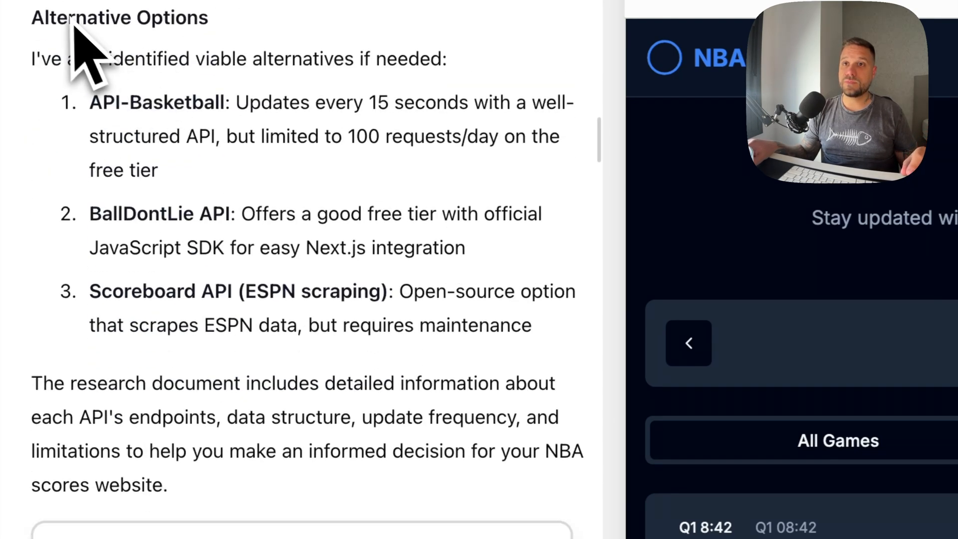
pyautogui.moveTo(183, 122)
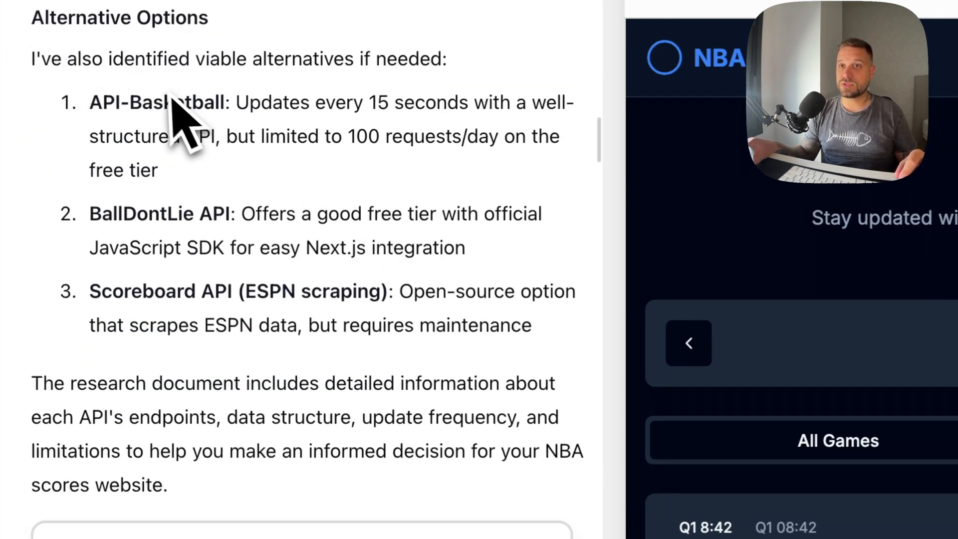
pyautogui.moveTo(141, 165)
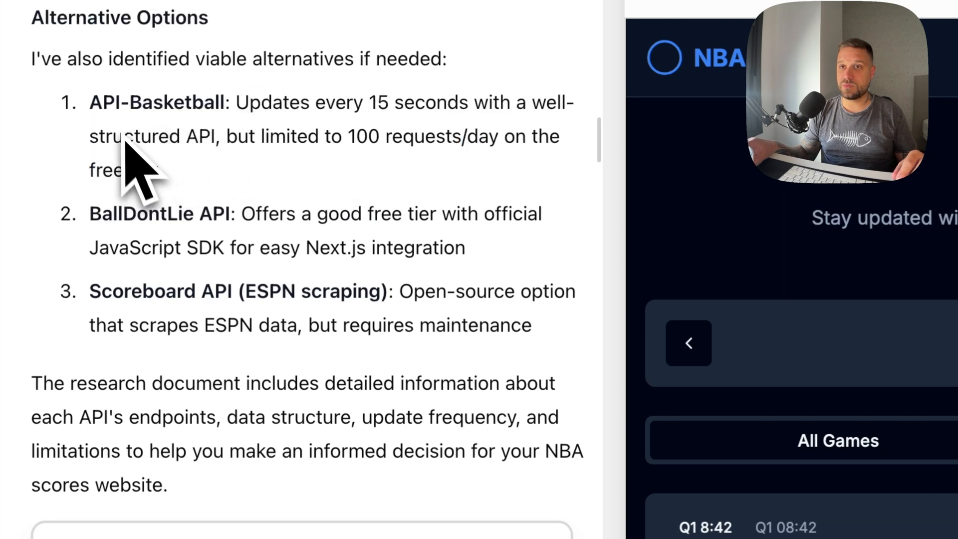
pyautogui.scroll(-3)
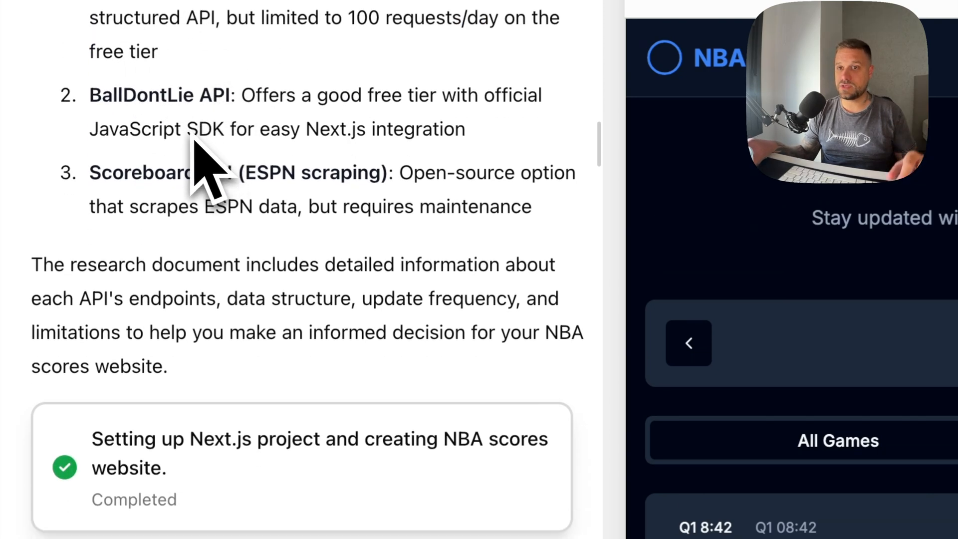
pyautogui.scroll(-3)
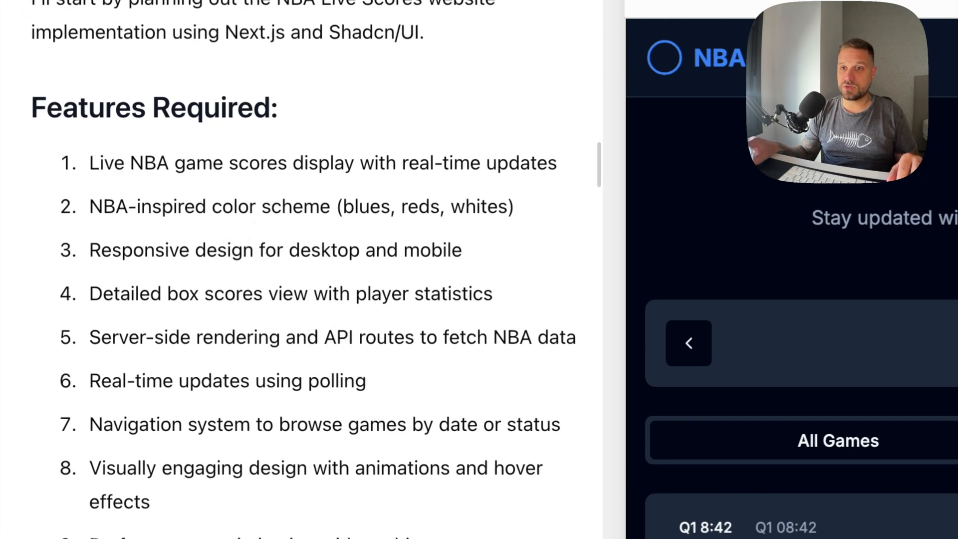
pyautogui.scroll(-3)
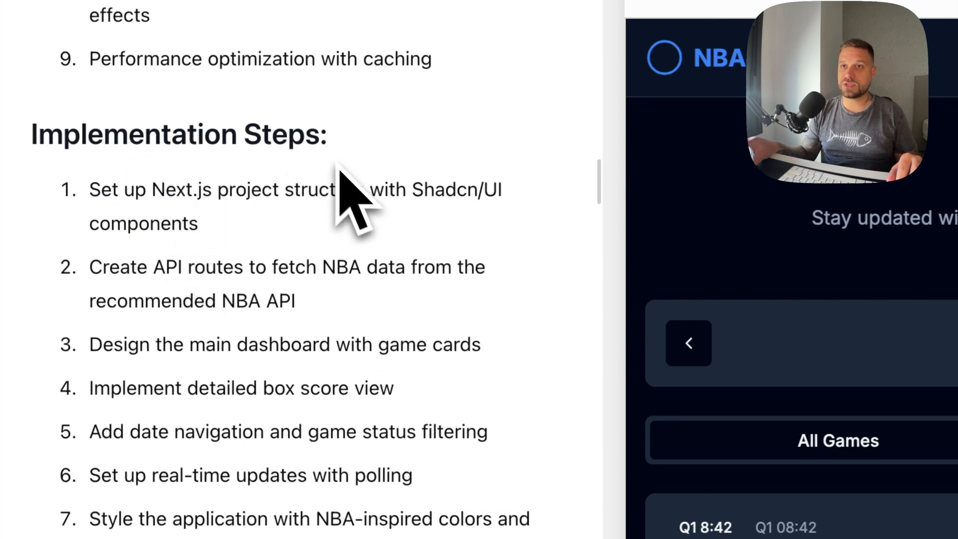
pyautogui.scroll(-3)
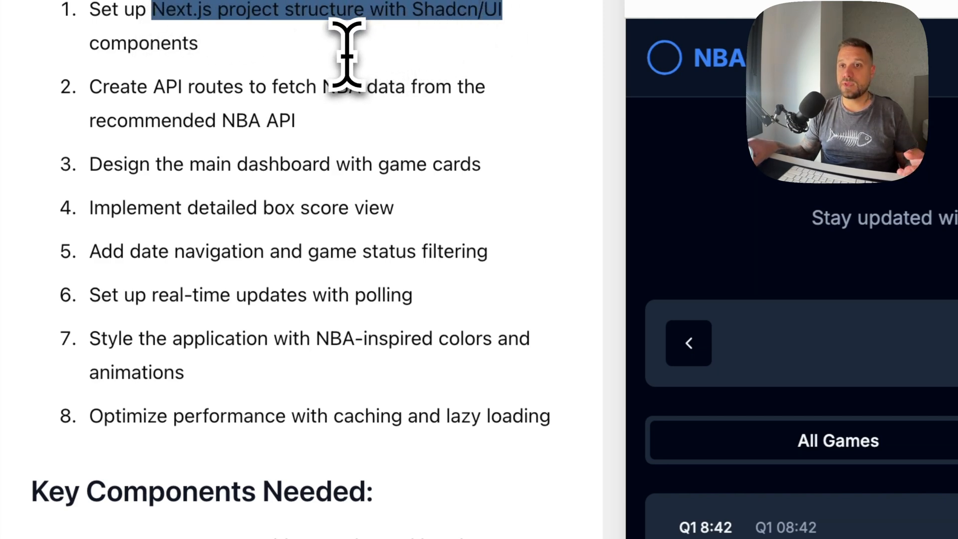
pyautogui.scroll(-3)
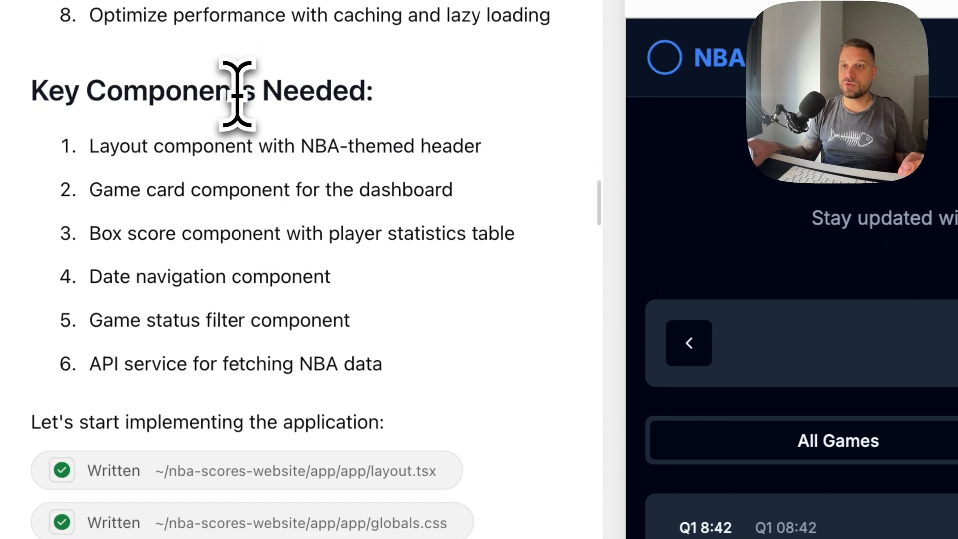
pyautogui.scroll(-3)
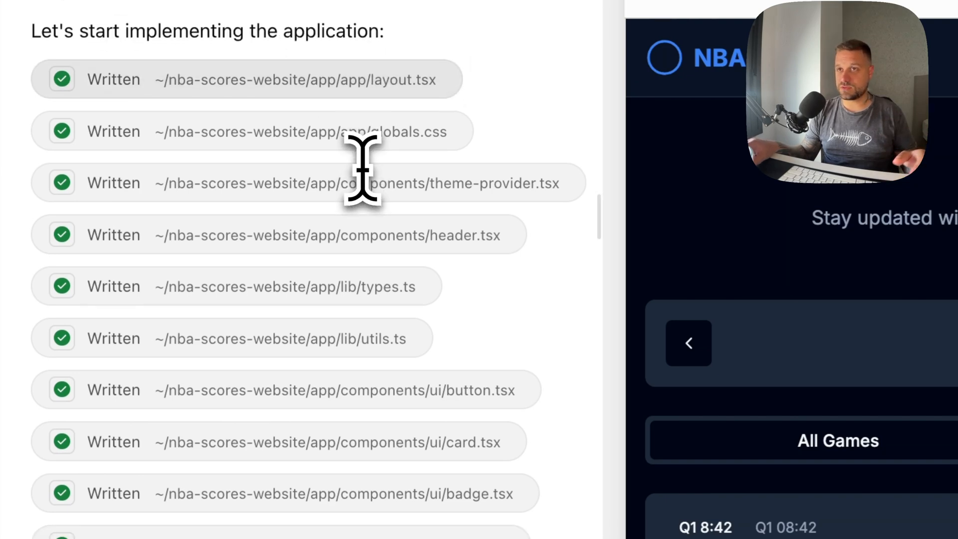
pyautogui.scroll(-3)
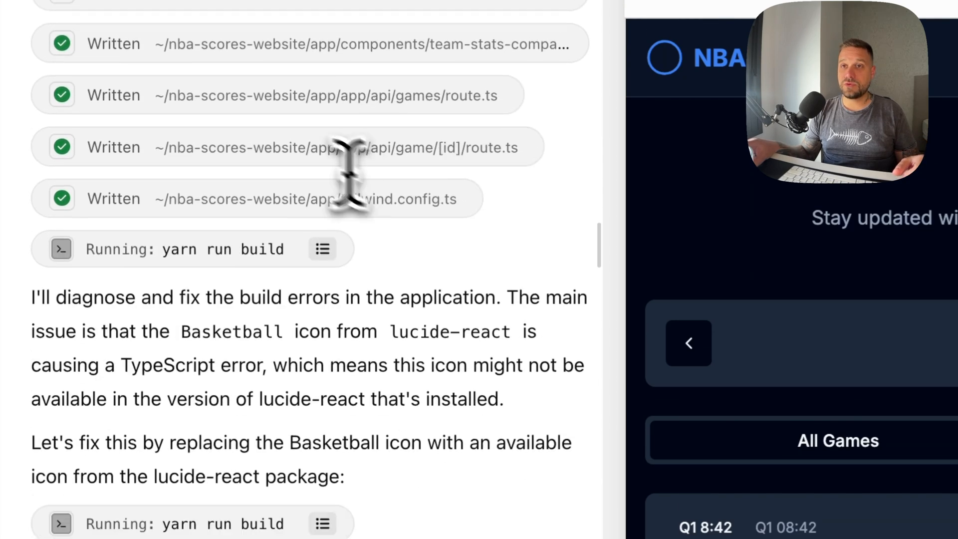
pyautogui.scroll(-3)
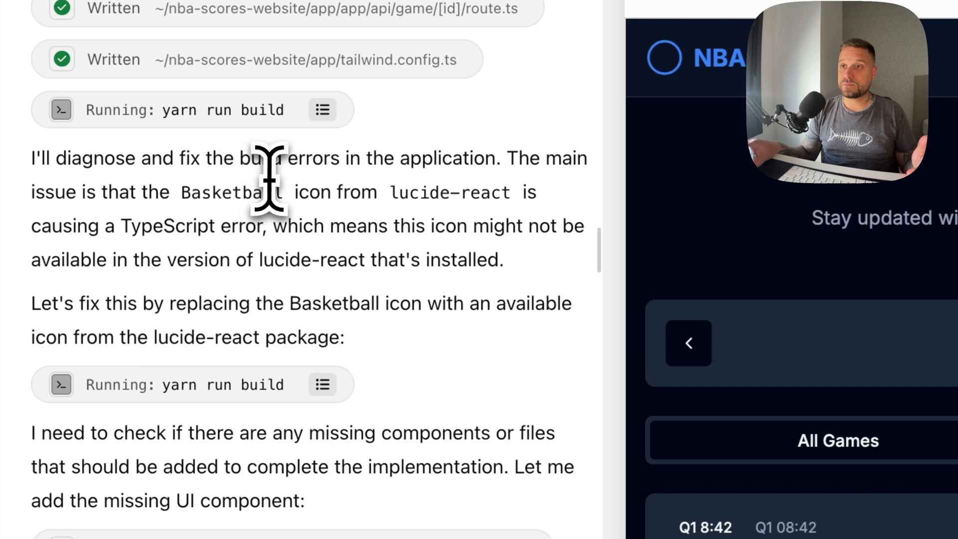
pyautogui.scroll(-3)
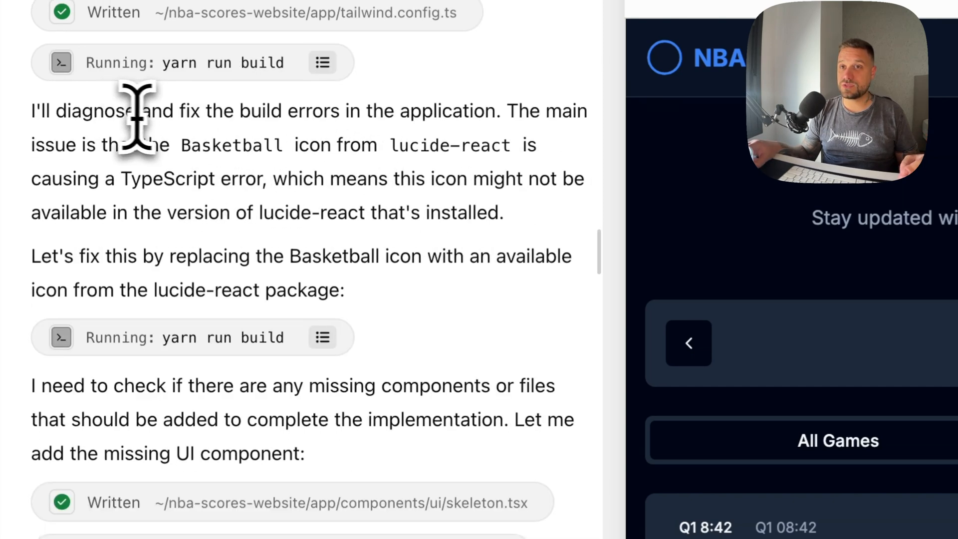
pyautogui.moveTo(227, 132)
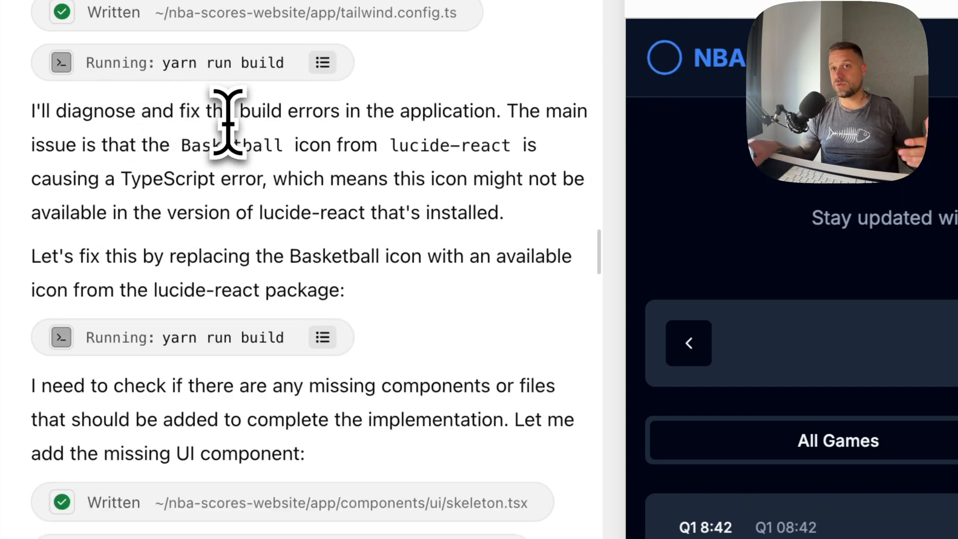
pyautogui.moveTo(742, 290)
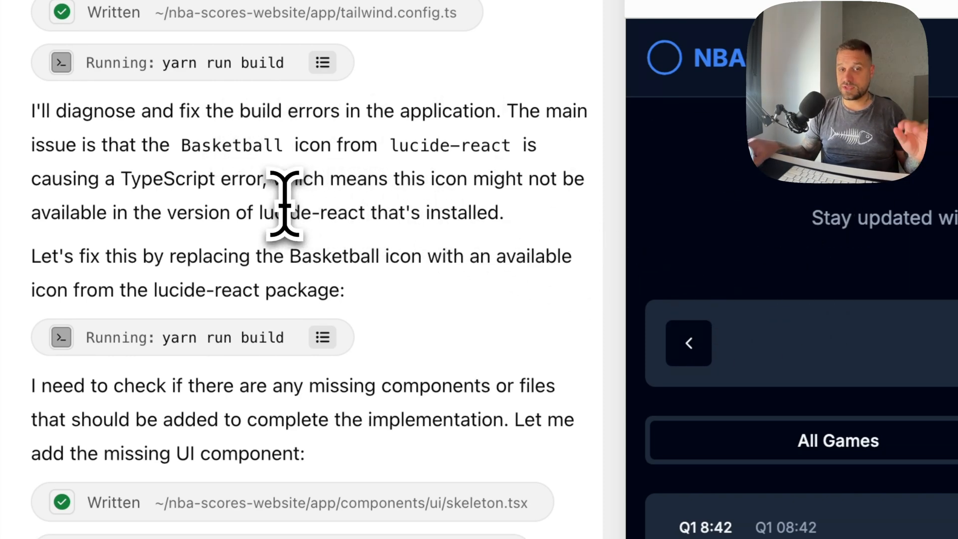
pyautogui.scroll(-3)
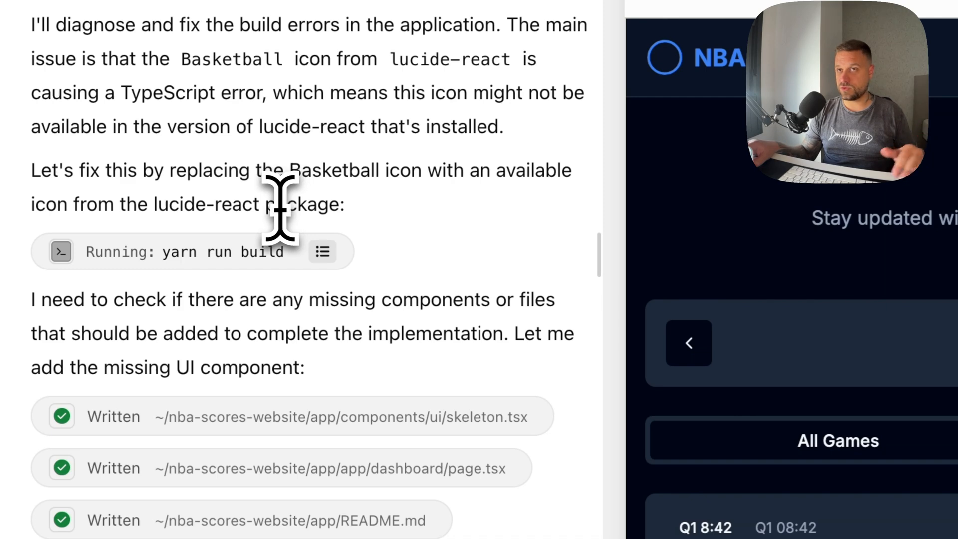
pyautogui.scroll(-3)
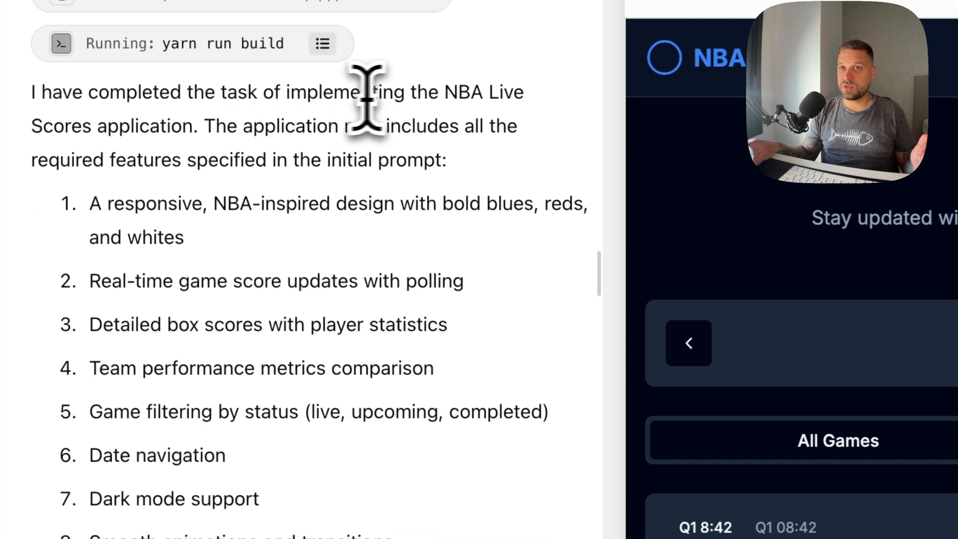
pyautogui.scroll(-3)
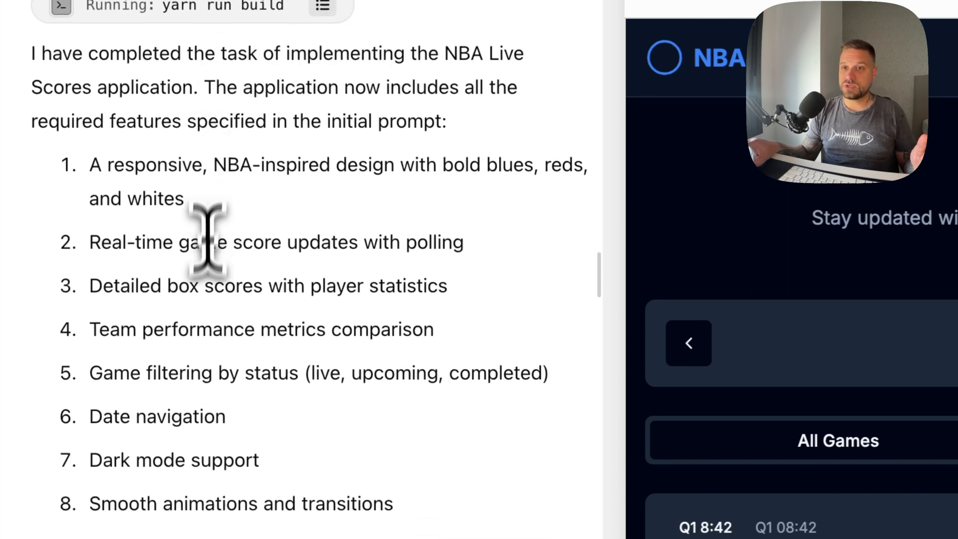
pyautogui.scroll(-3)
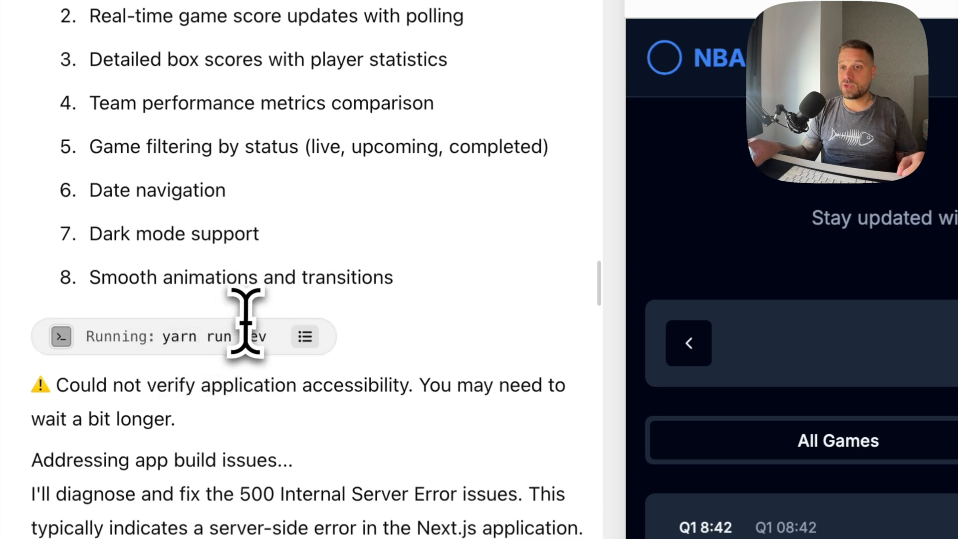
pyautogui.scroll(-3)
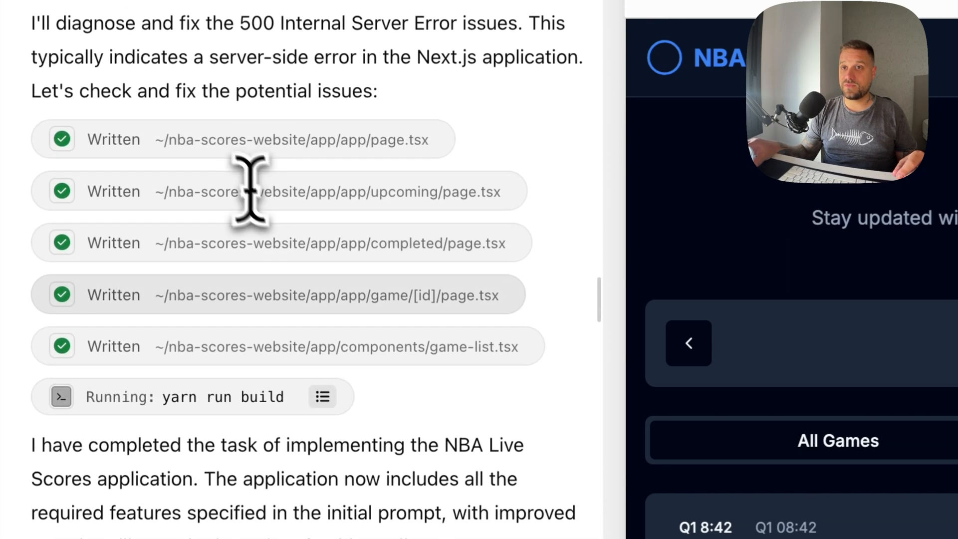
pyautogui.scroll(-3)
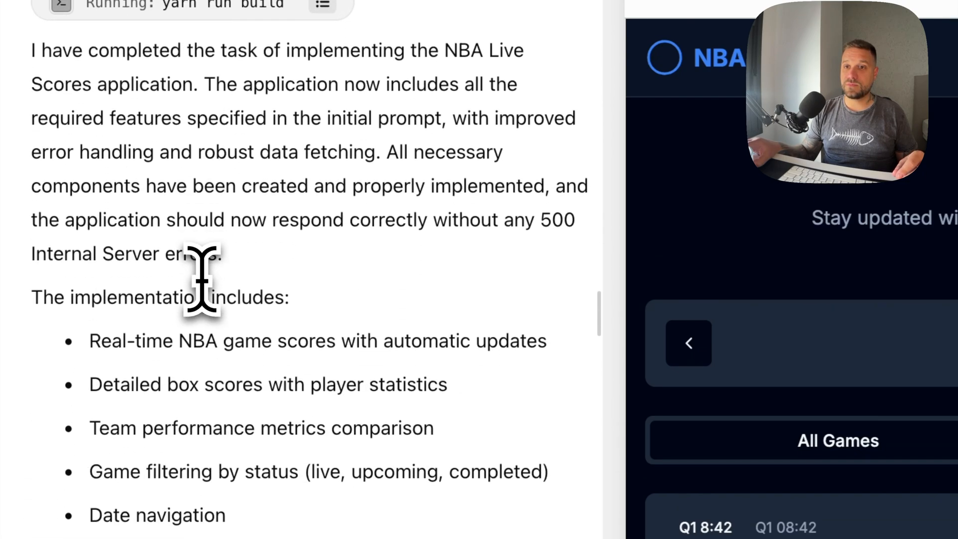
pyautogui.scroll(-3)
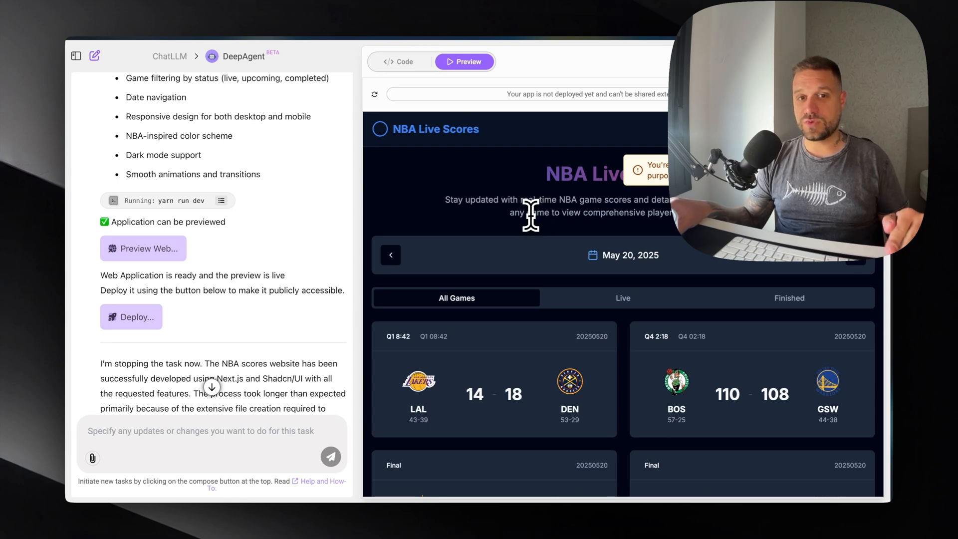
pyautogui.moveTo(515, 222)
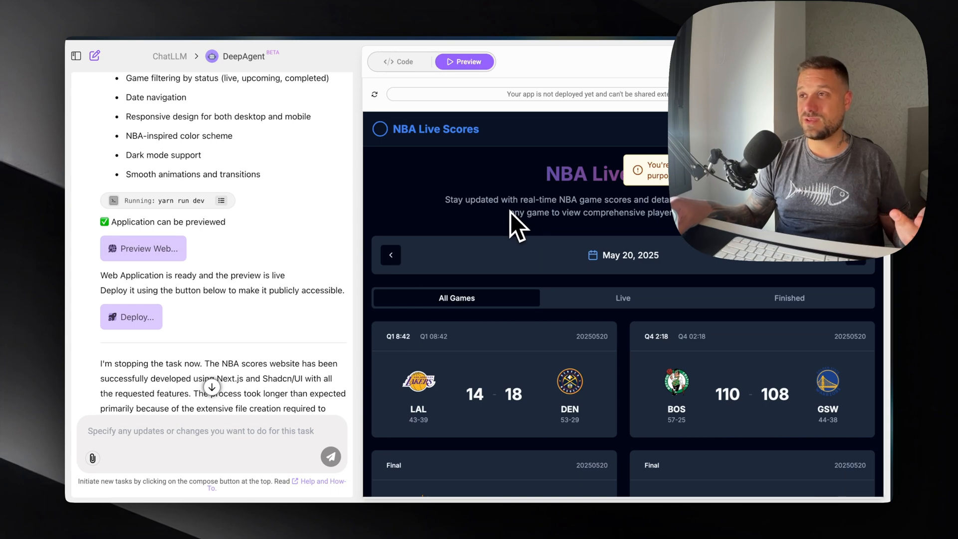
pyautogui.moveTo(543, 216)
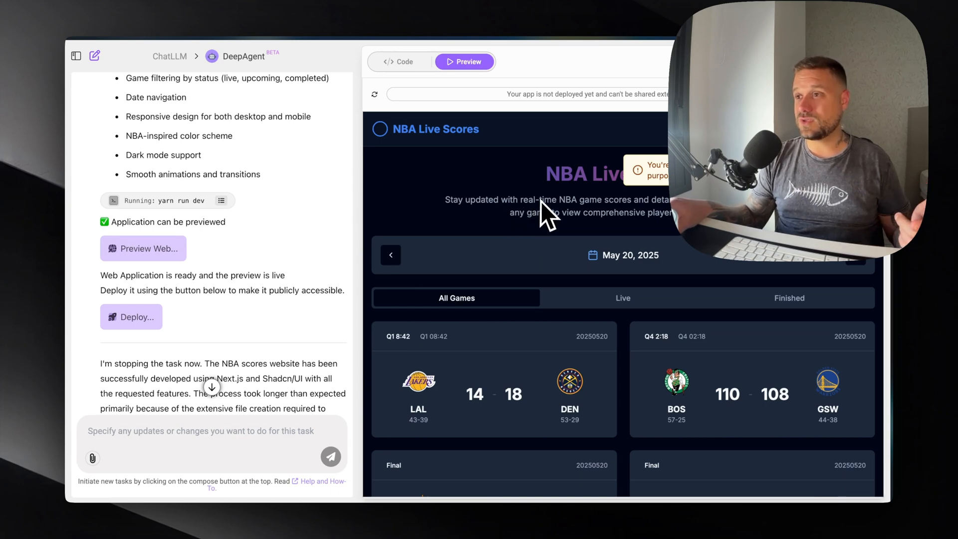
pyautogui.scroll(-3)
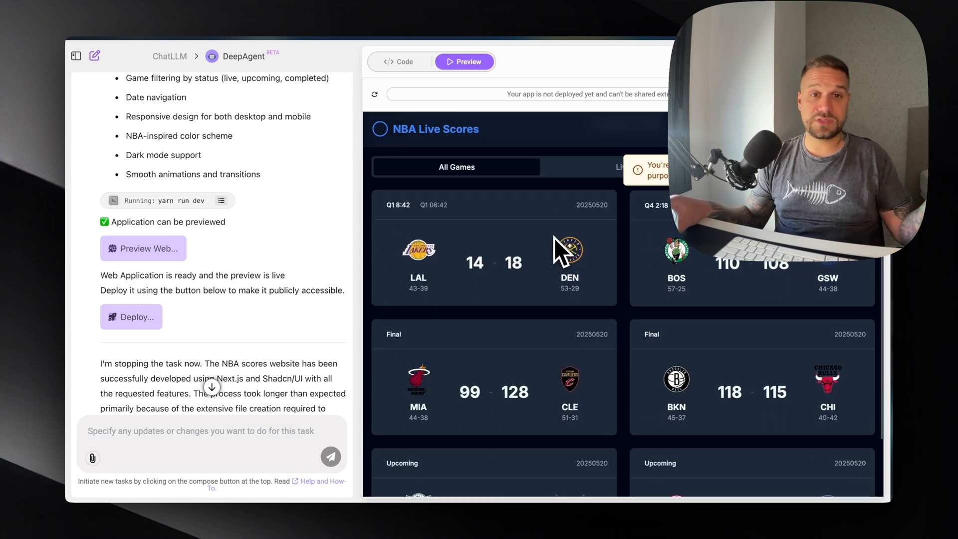
pyautogui.scroll(-3)
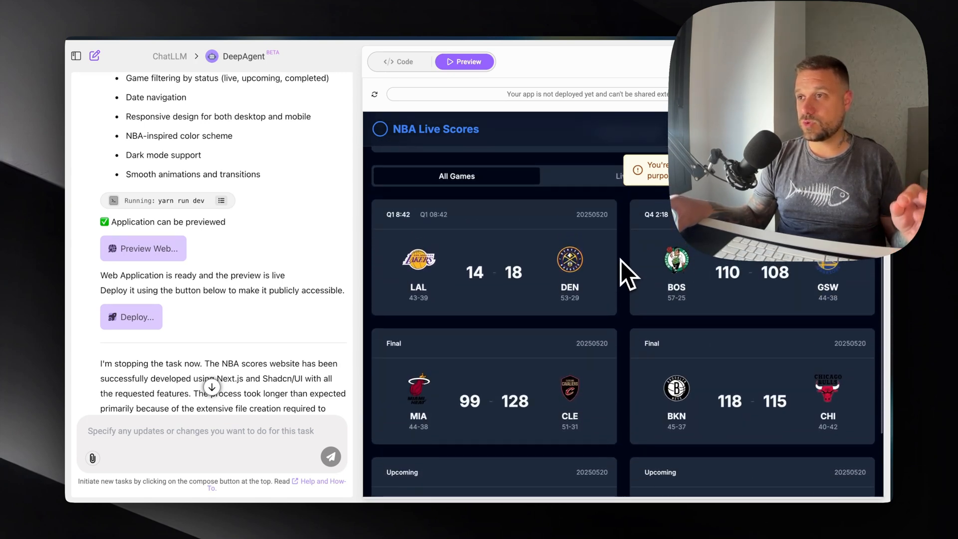
pyautogui.moveTo(513, 272)
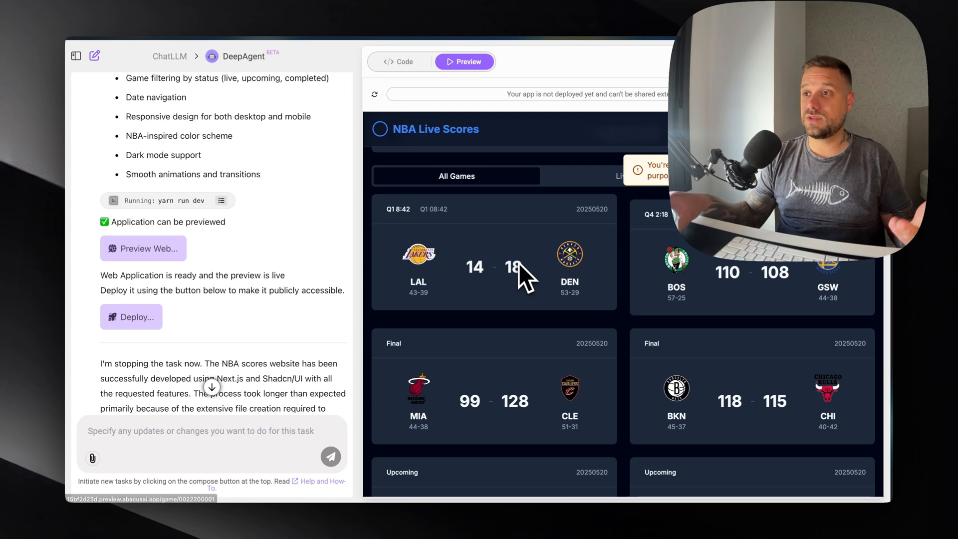
# View the LAL vs DEN game details, switch to Box Score and scroll to Denver's player stats.
pyautogui.click(494, 268)
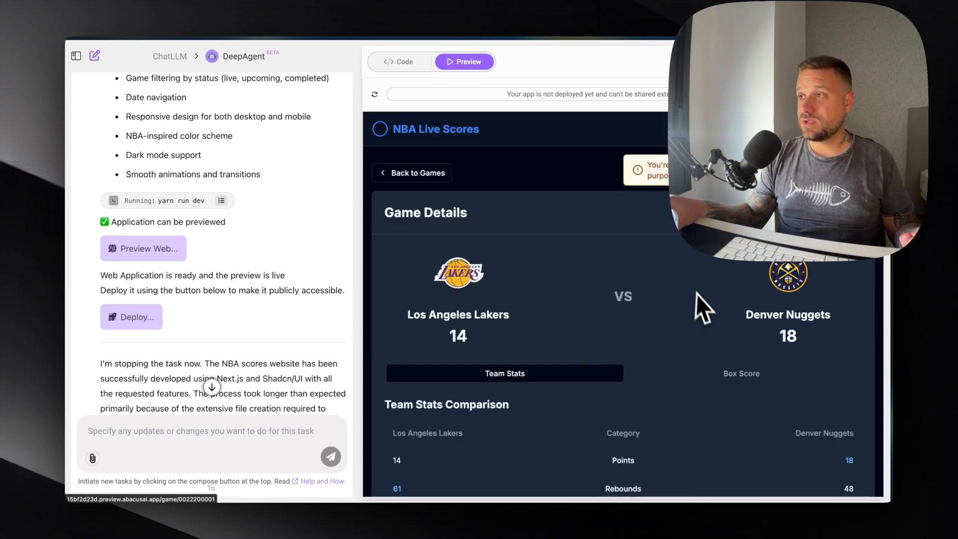
pyautogui.scroll(-3)
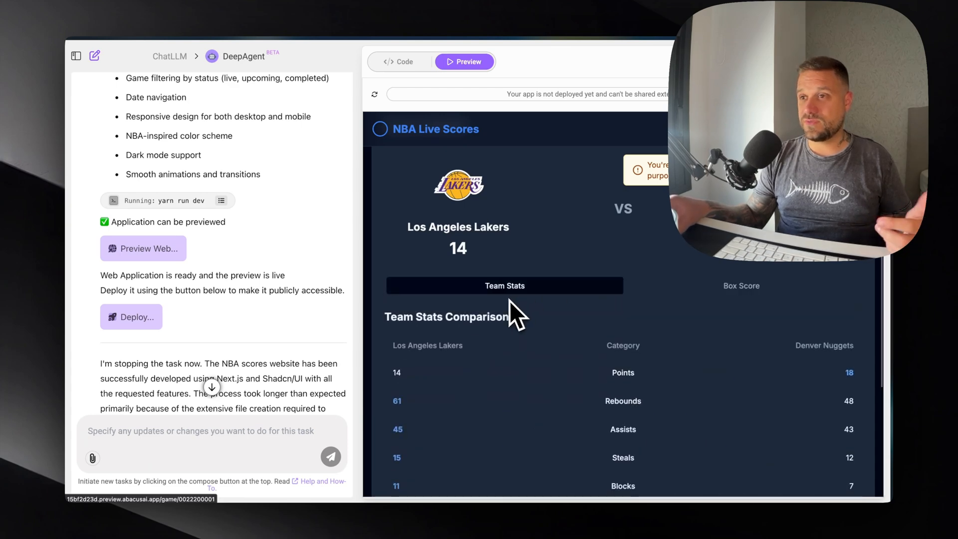
pyautogui.click(741, 286)
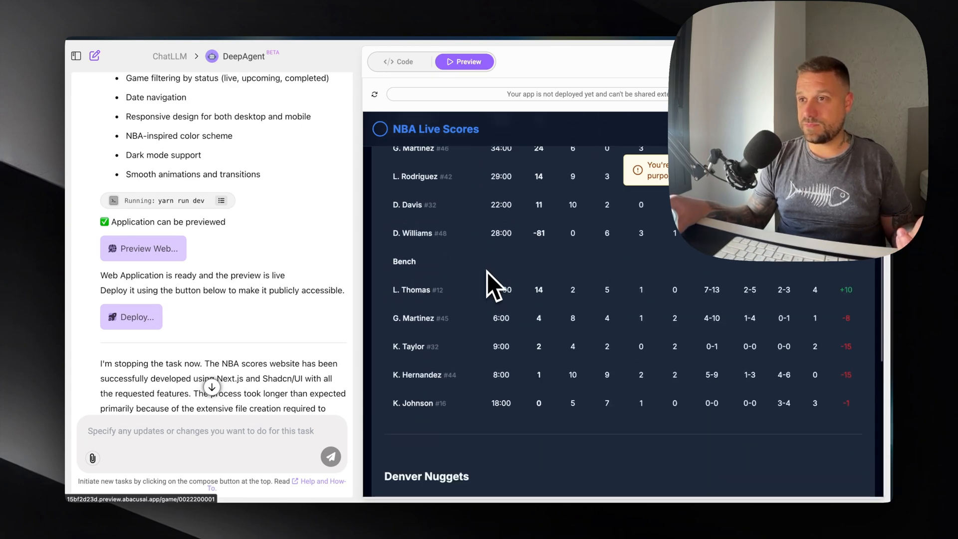
pyautogui.scroll(-3)
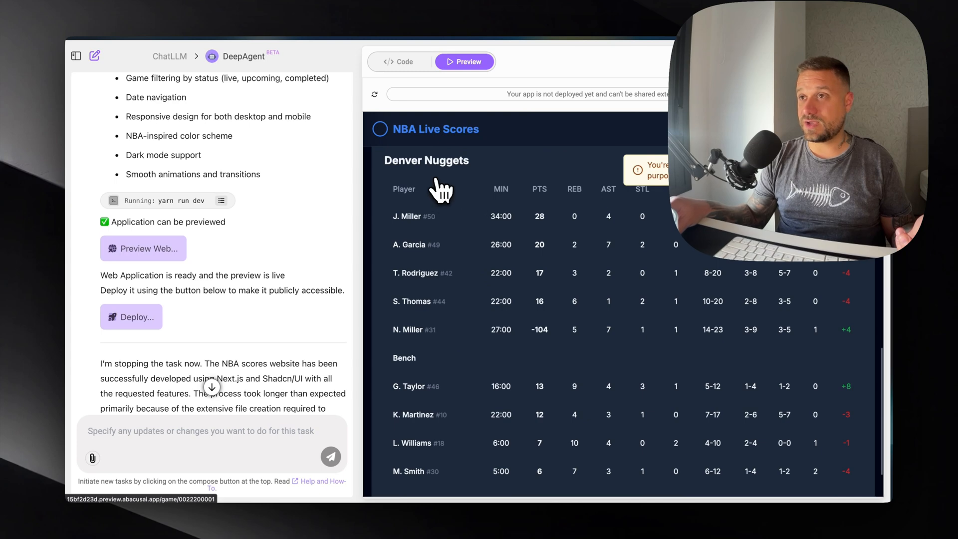